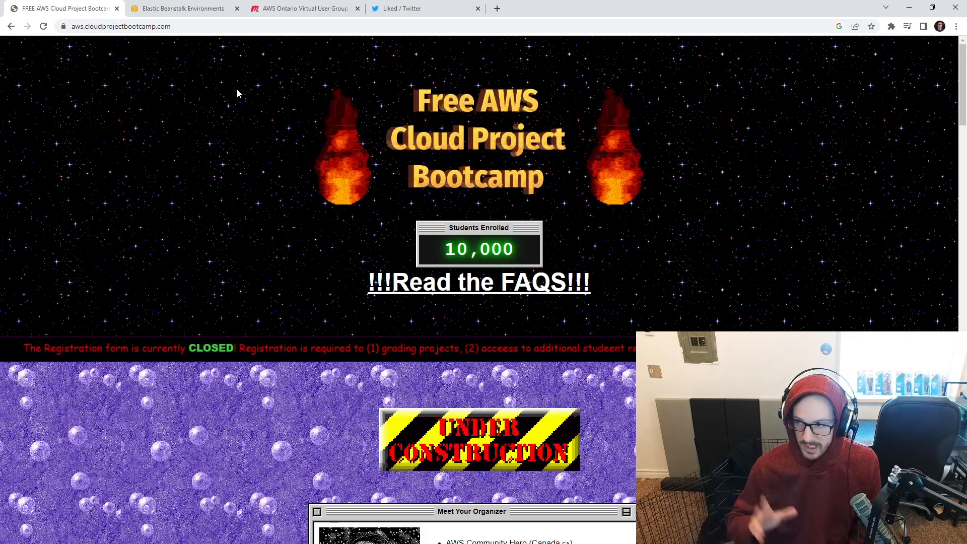
- Show the Elastic Beanstalk environments list with the healthy Cloudprojectbootcamp-env Docker environment
{"action": "left_click", "coordinate": [182, 8]}
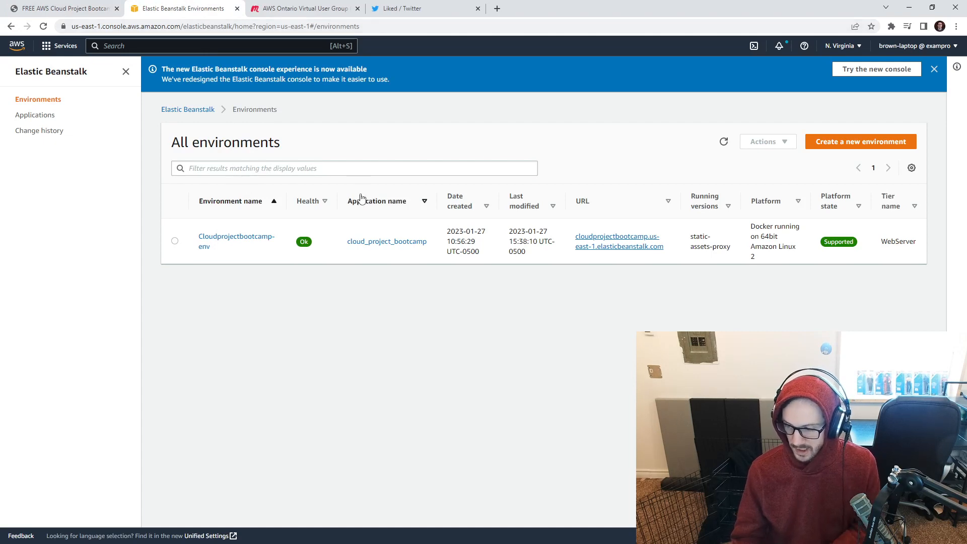
{"action": "mouse_move", "coordinate": [402, 193]}
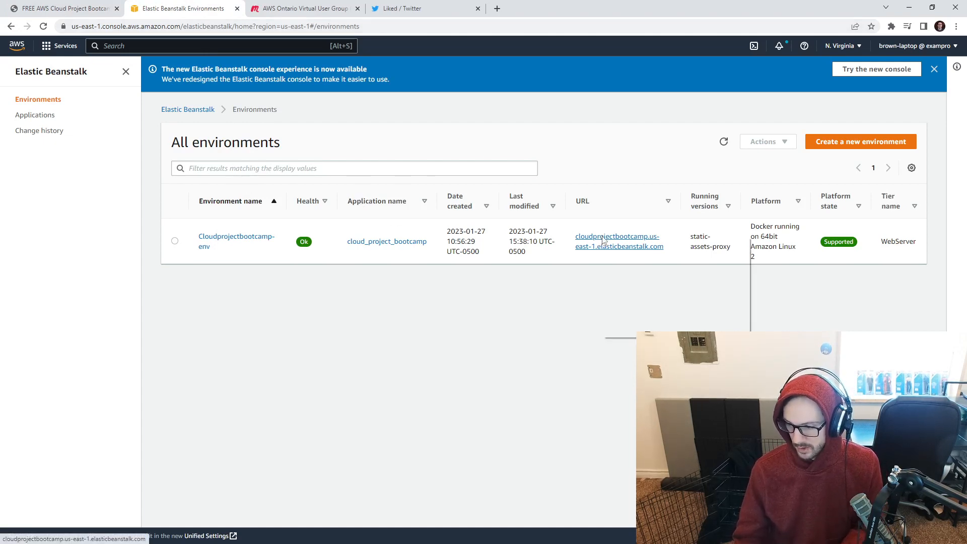
- Load the bootcamp app's sign-in page from the environment URL, then return to the environments list
{"action": "left_click", "coordinate": [616, 240]}
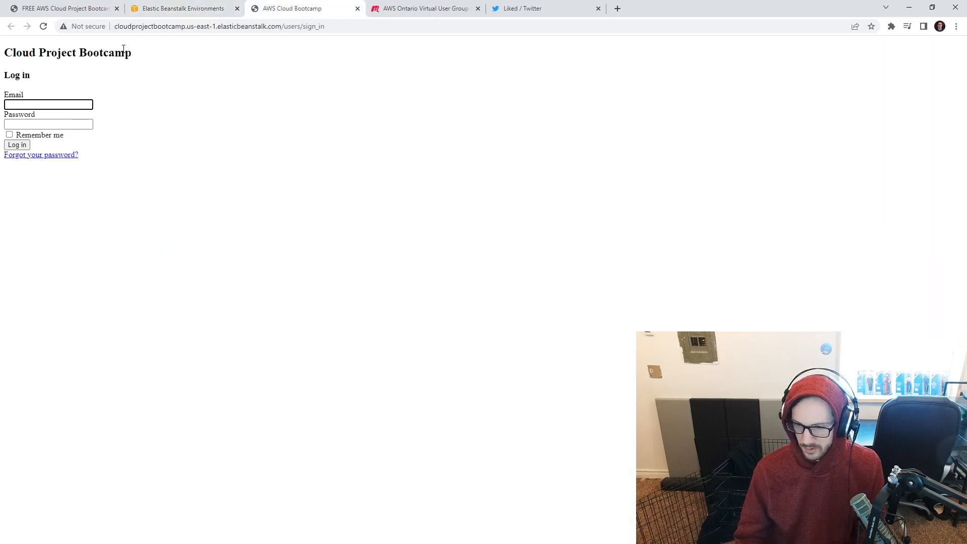
{"action": "mouse_move", "coordinate": [229, 37]}
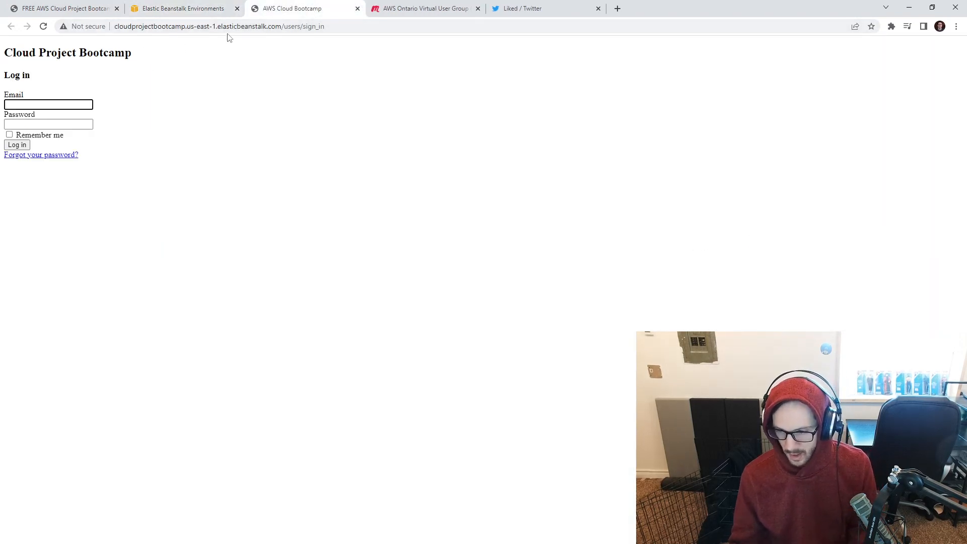
{"action": "mouse_move", "coordinate": [308, 144]}
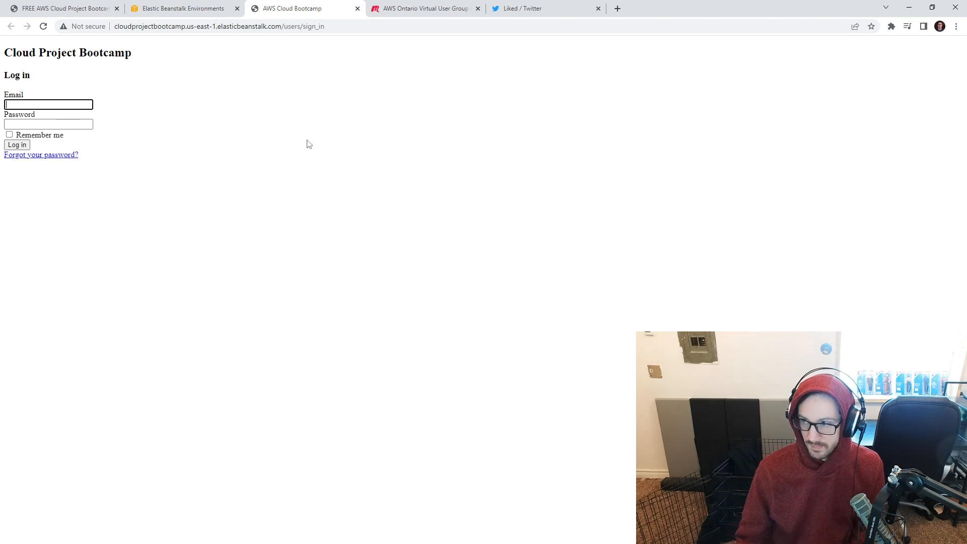
{"action": "mouse_move", "coordinate": [301, 130]}
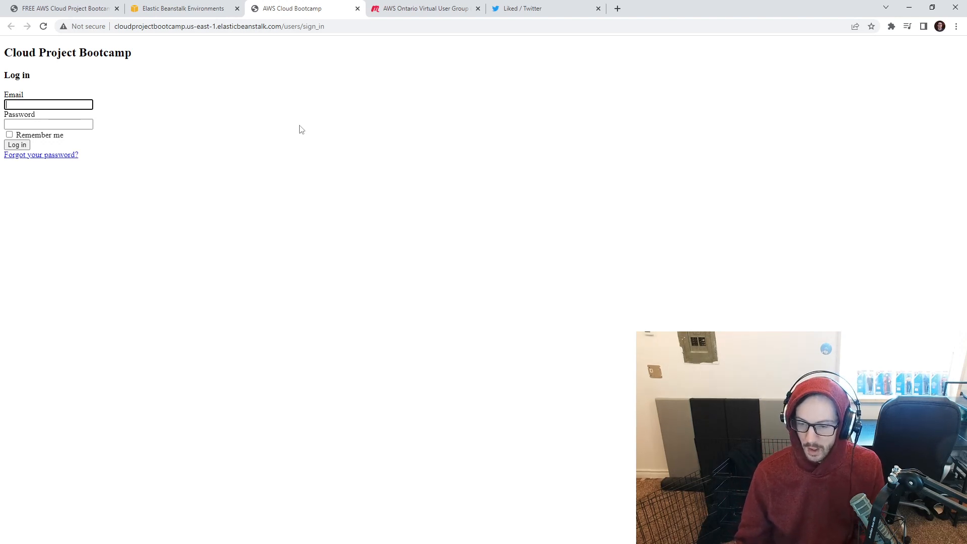
{"action": "mouse_move", "coordinate": [97, 153]}
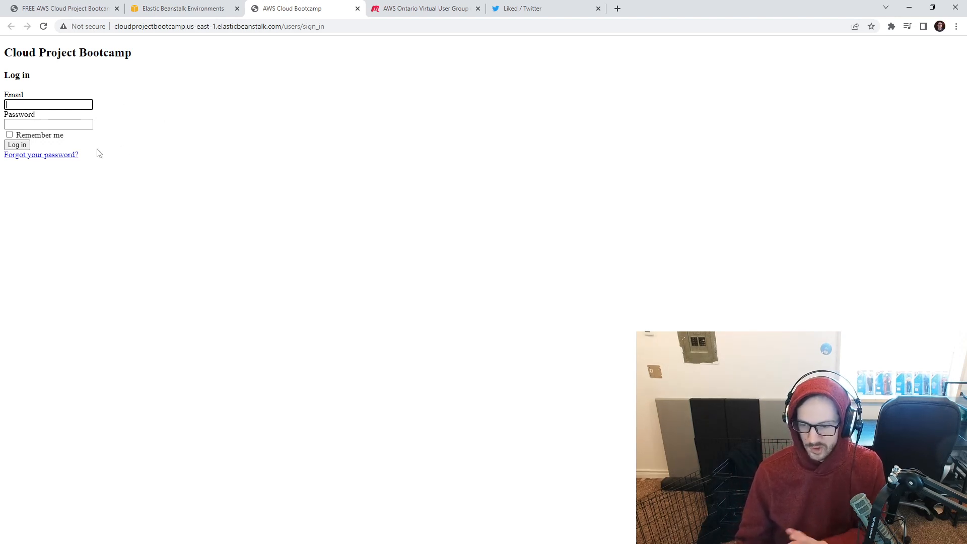
{"action": "mouse_move", "coordinate": [41, 156]}
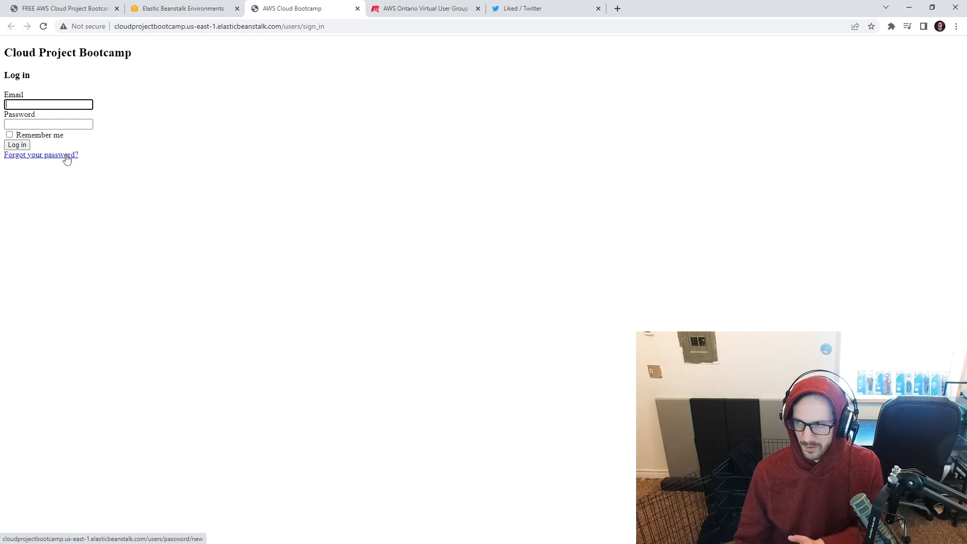
{"action": "mouse_move", "coordinate": [71, 87]}
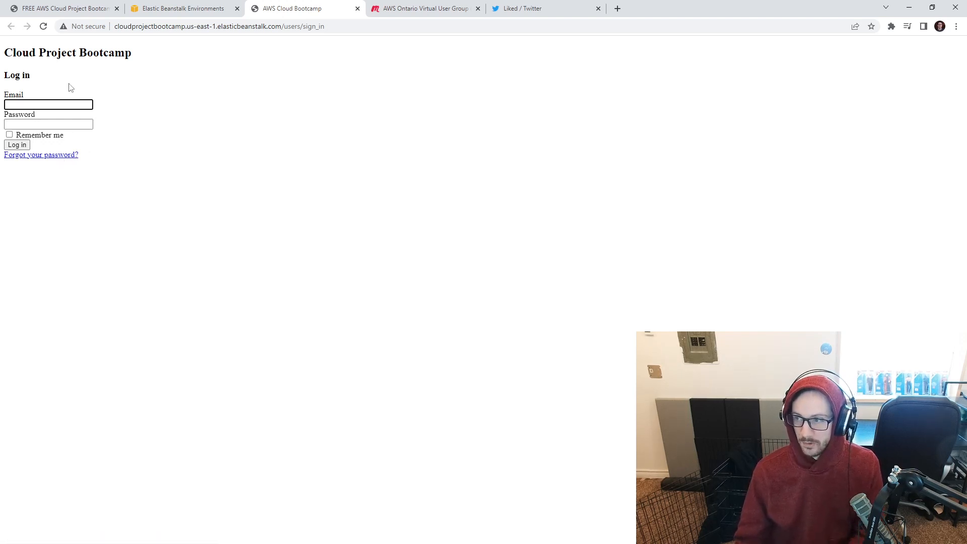
{"action": "mouse_move", "coordinate": [221, 70]}
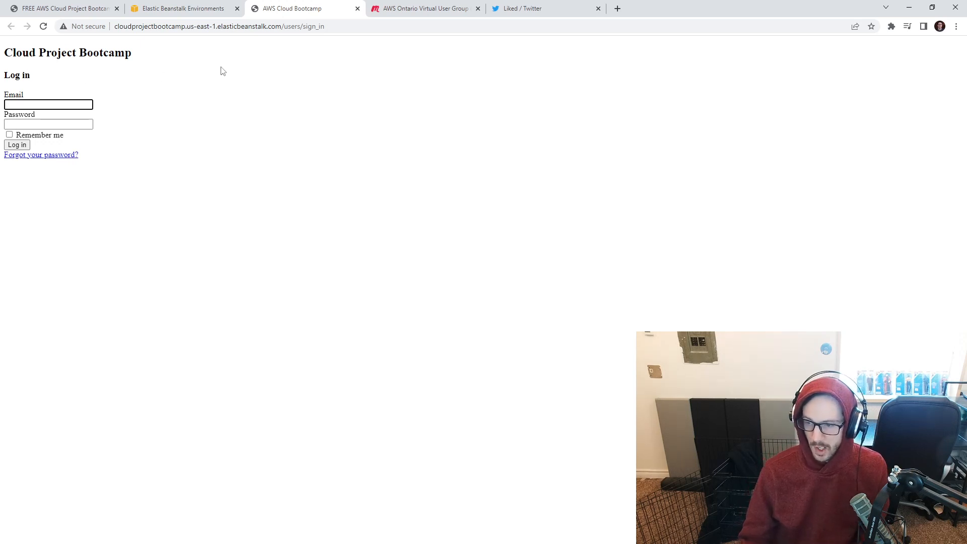
{"action": "left_click", "coordinate": [182, 9]}
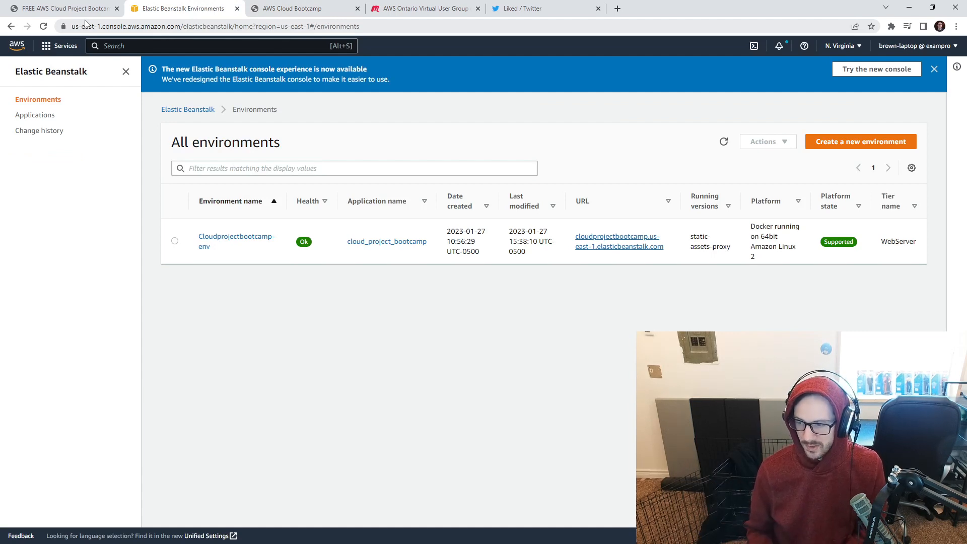
- Show Meetup's AWS Ontario Virtual User Group page with its about section and members
{"action": "left_click", "coordinate": [424, 8]}
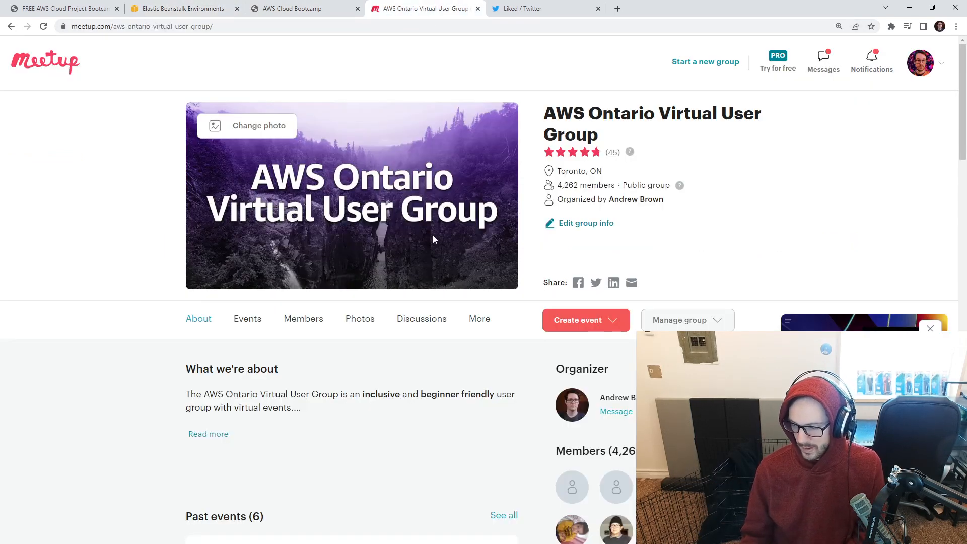
{"action": "mouse_move", "coordinate": [570, 191]}
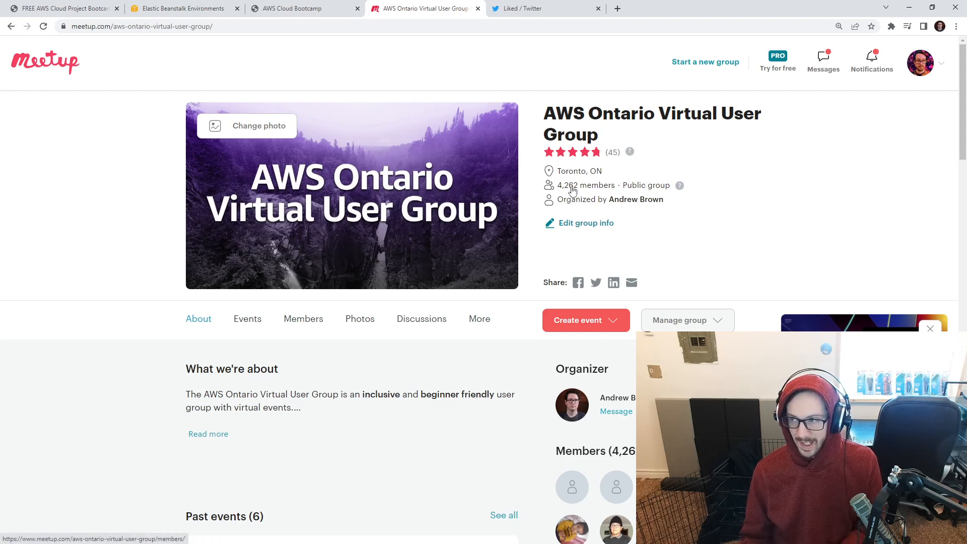
{"action": "mouse_move", "coordinate": [560, 149]}
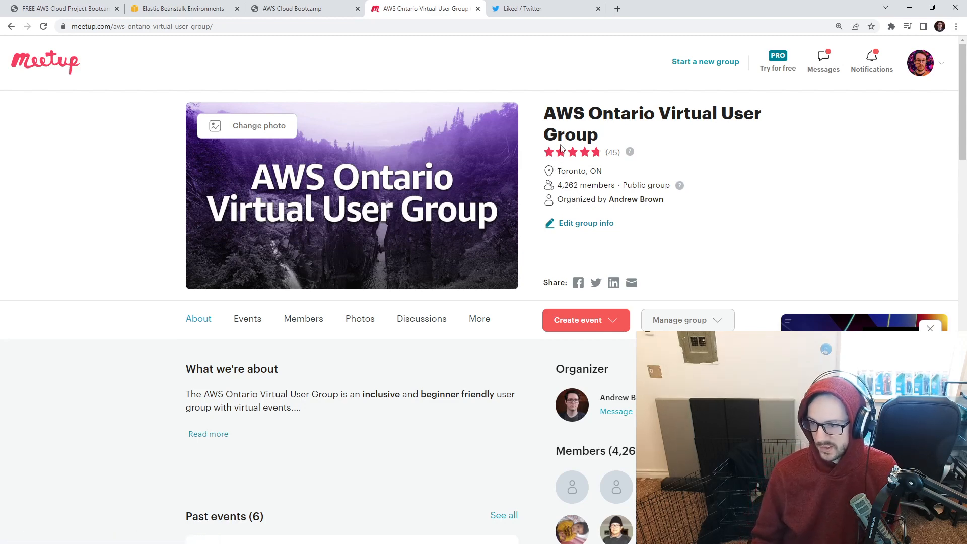
{"action": "mouse_move", "coordinate": [538, 162]}
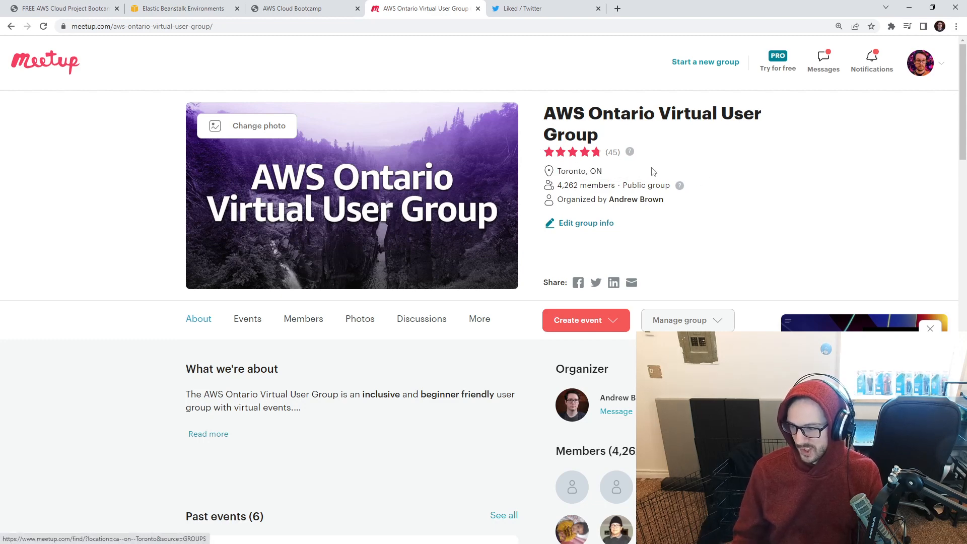
{"action": "mouse_move", "coordinate": [722, 176]}
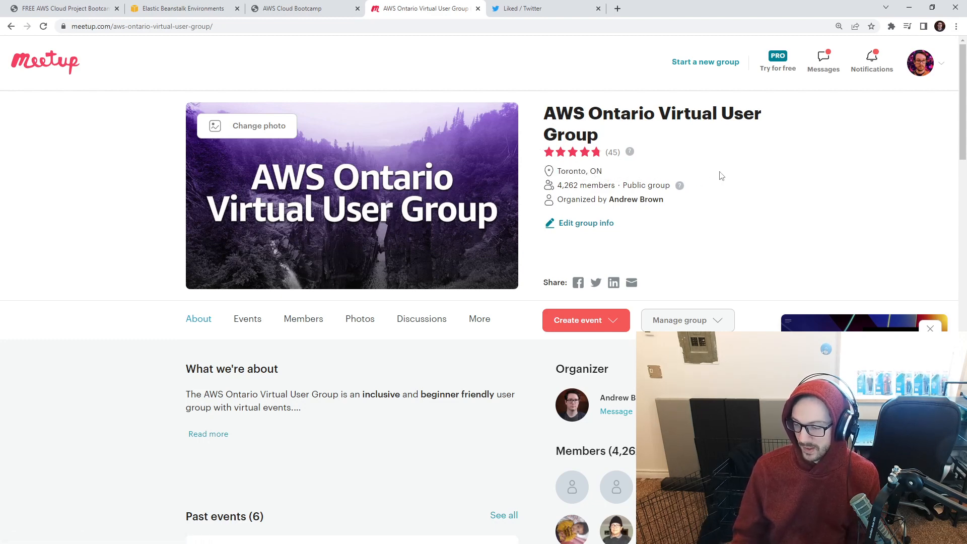
{"action": "mouse_move", "coordinate": [558, 205]}
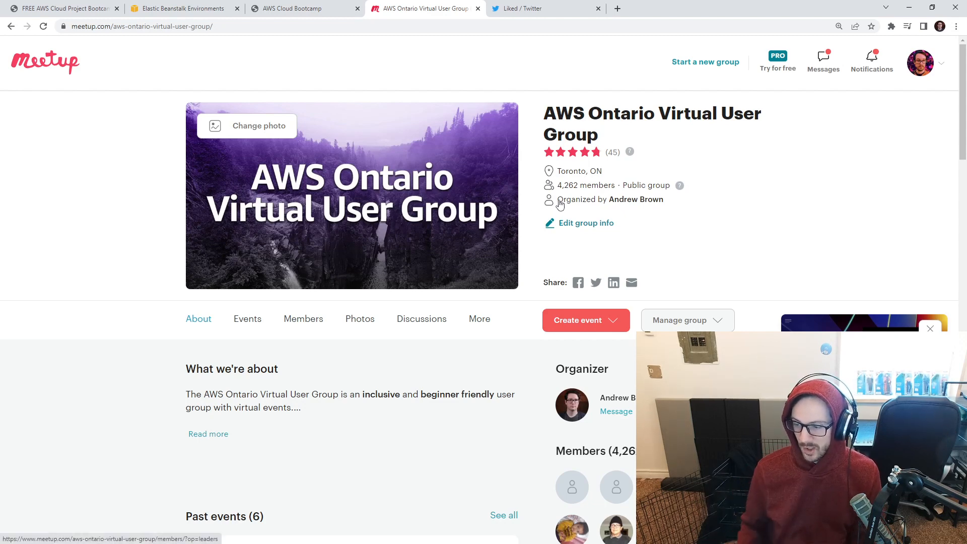
{"action": "mouse_move", "coordinate": [282, 190]}
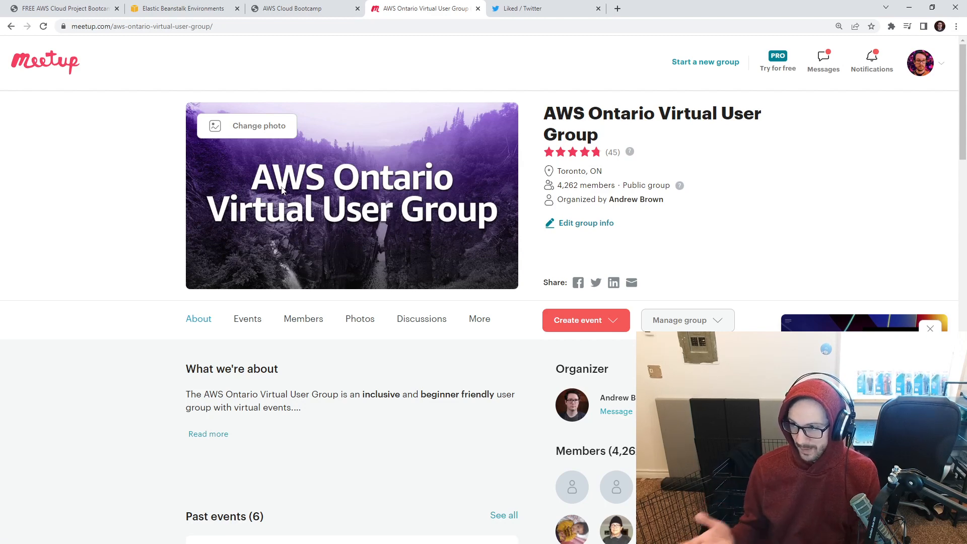
{"action": "mouse_move", "coordinate": [459, 114]}
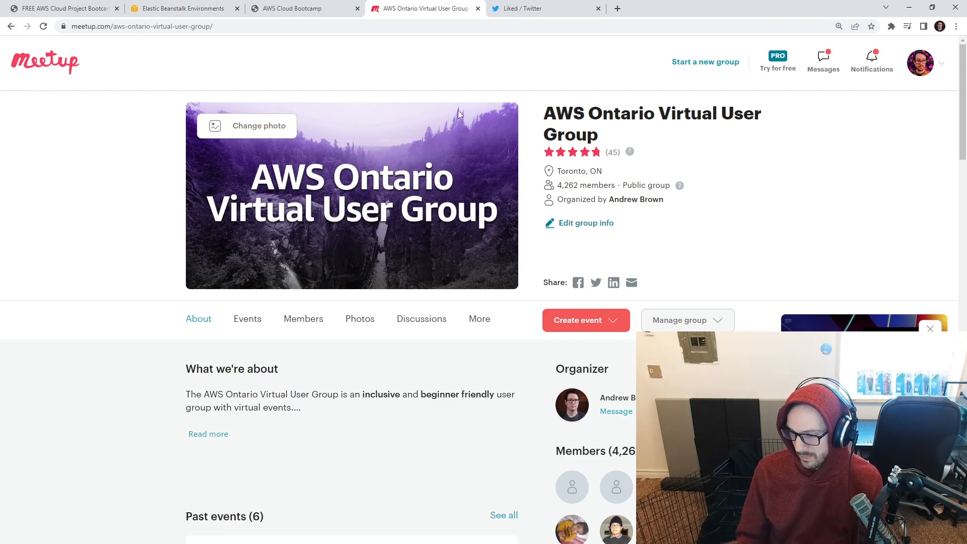
{"action": "mouse_move", "coordinate": [280, 72]}
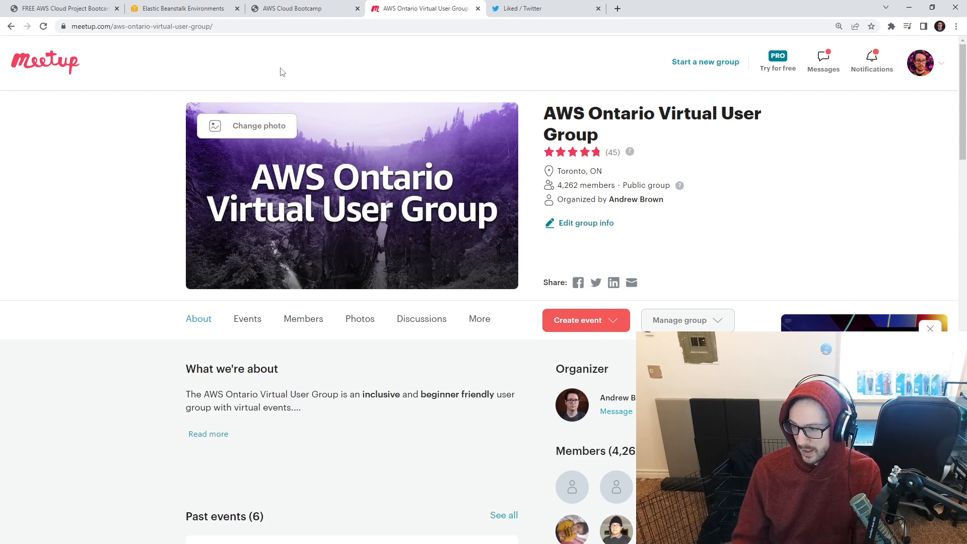
{"action": "mouse_move", "coordinate": [347, 52]}
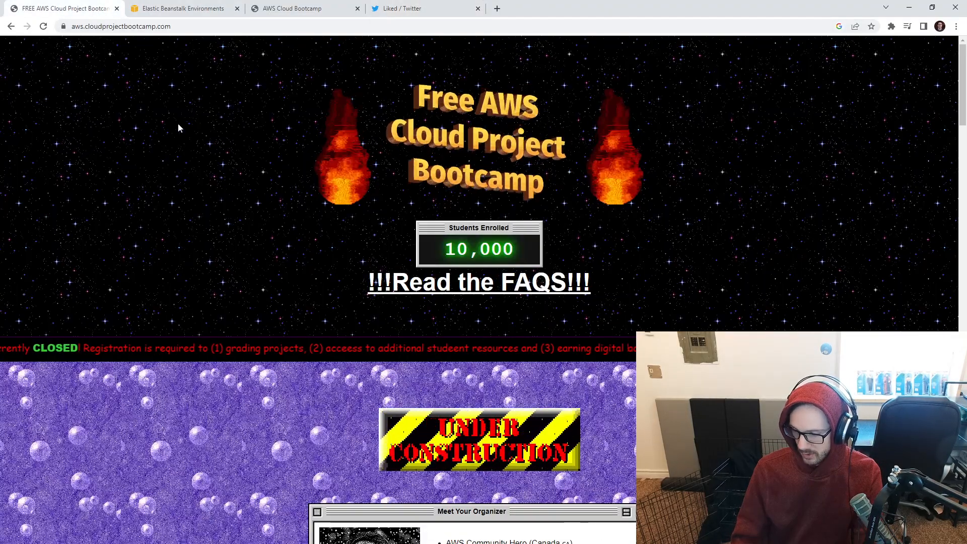
- Reach the Guest Instructors panel and follow the Cloud Security Podcast instructor's link
{"action": "scroll", "scroll_direction": "down", "scroll_amount": 3}
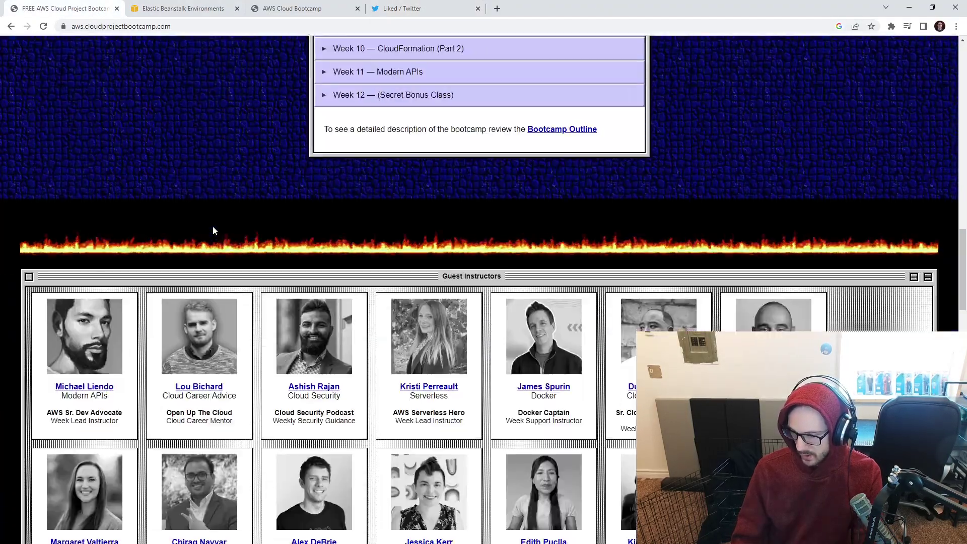
{"action": "scroll", "scroll_direction": "down", "scroll_amount": 3}
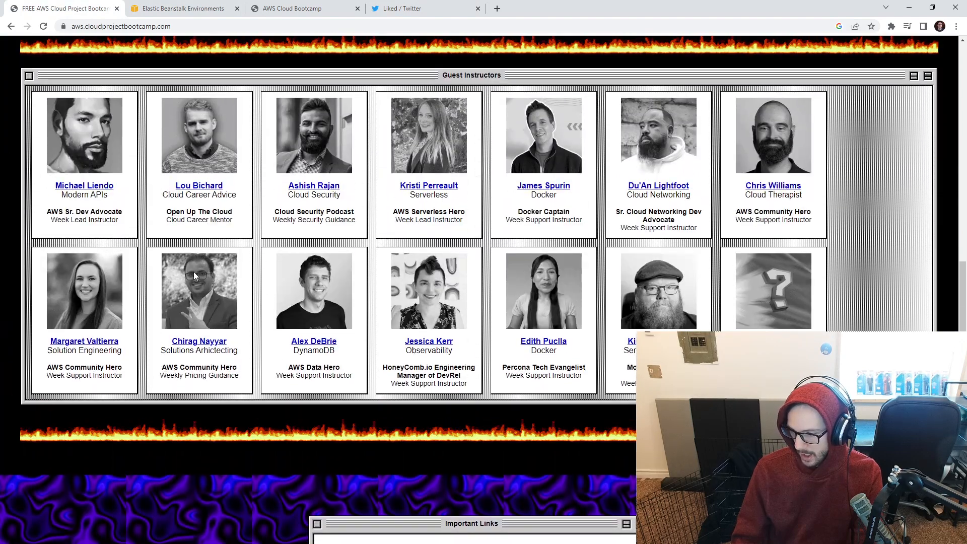
{"action": "mouse_move", "coordinate": [358, 214]}
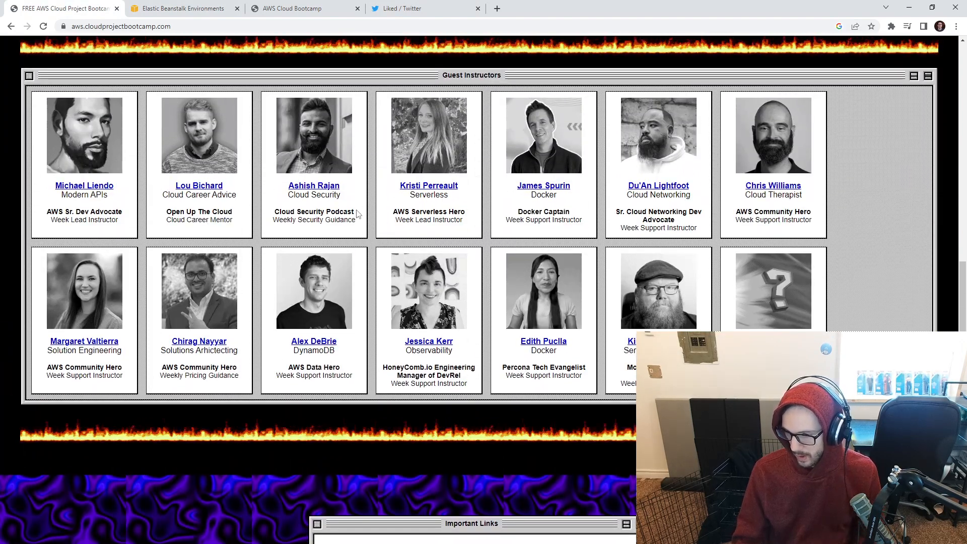
{"action": "double_click", "coordinate": [315, 210]}
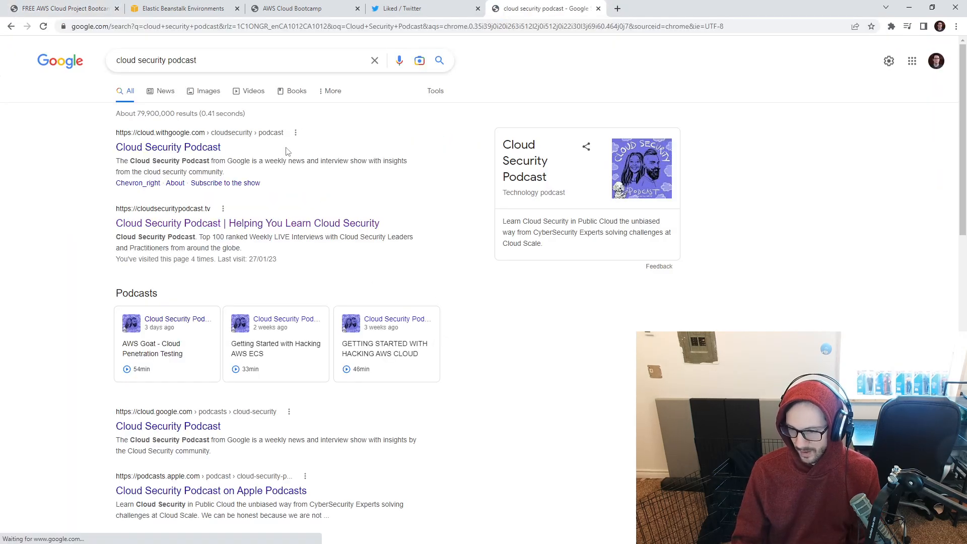
- Browse cloudsecuritypodcast.tv's show series cards, then return to the bootcamp website
{"action": "left_click", "coordinate": [246, 222]}
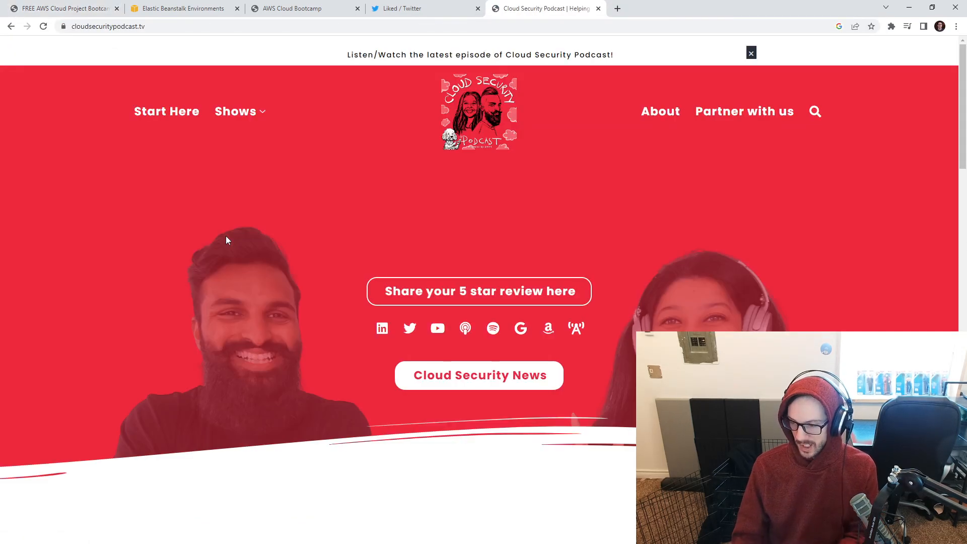
{"action": "scroll", "scroll_direction": "down", "scroll_amount": 3}
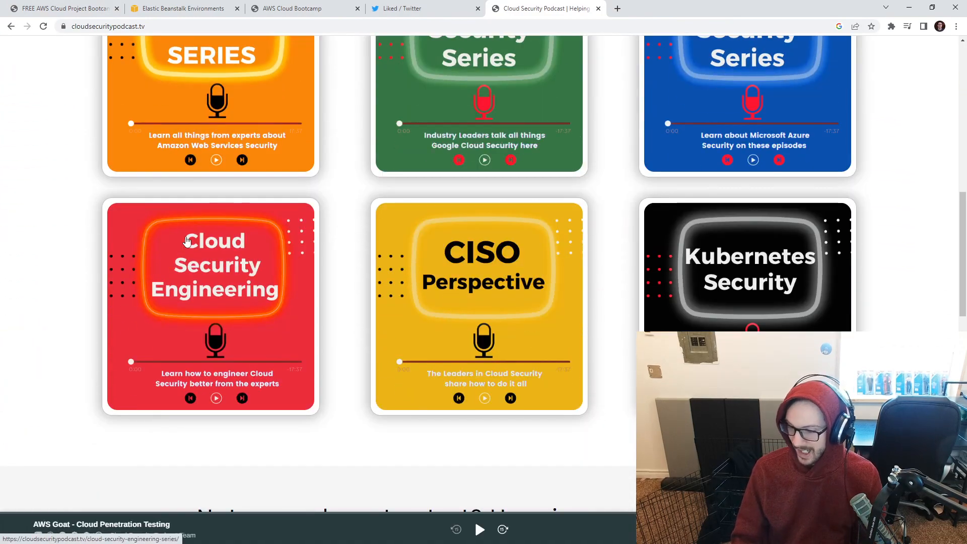
{"action": "scroll", "scroll_direction": "up", "scroll_amount": 3}
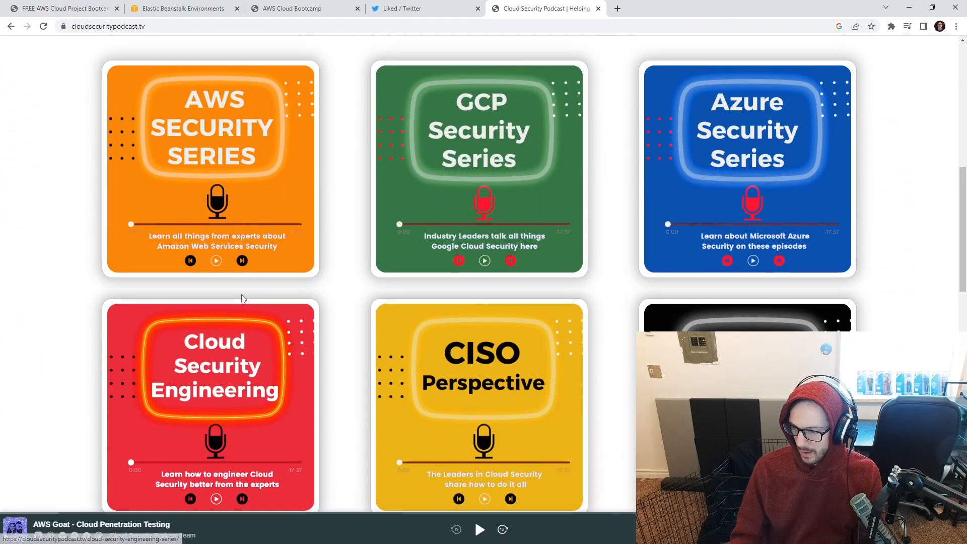
{"action": "scroll", "scroll_direction": "up", "scroll_amount": 3}
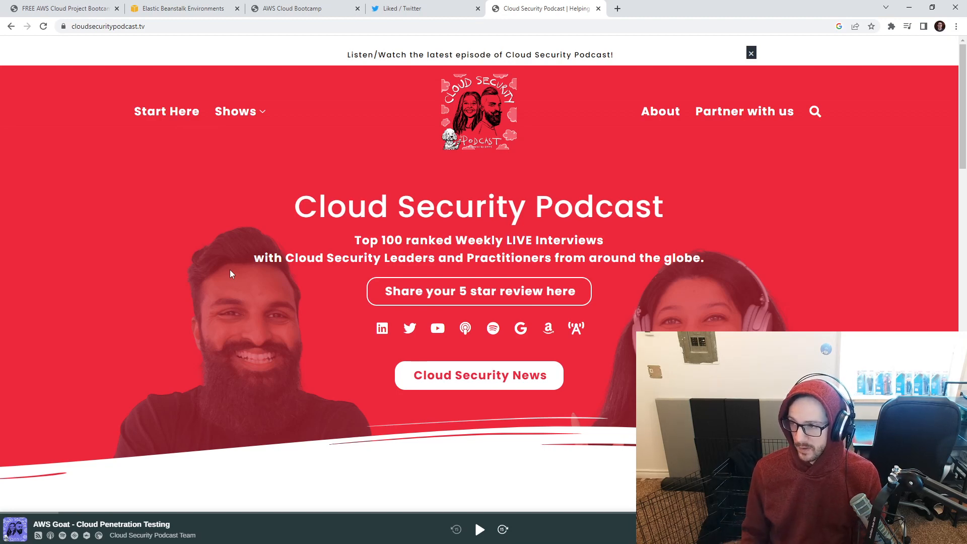
{"action": "mouse_move", "coordinate": [228, 278]}
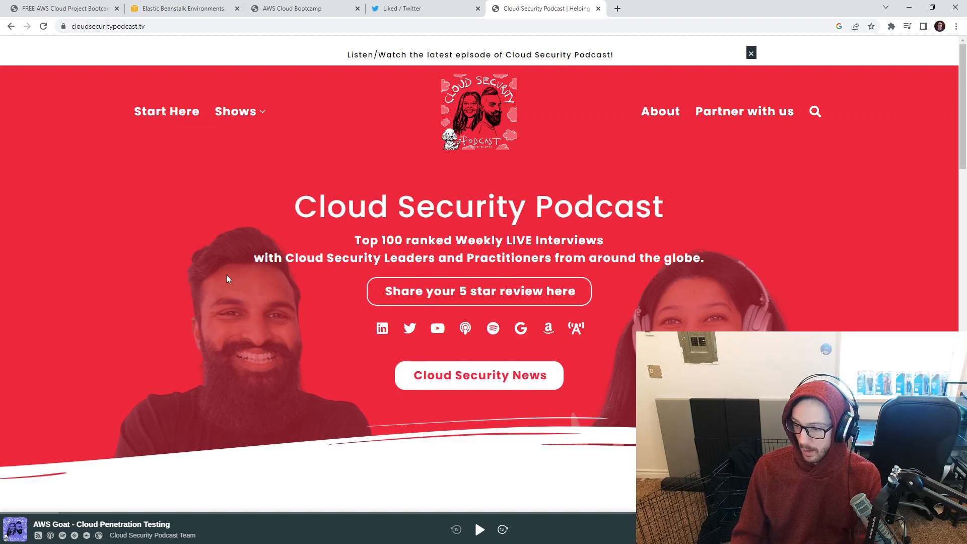
{"action": "mouse_move", "coordinate": [247, 302]}
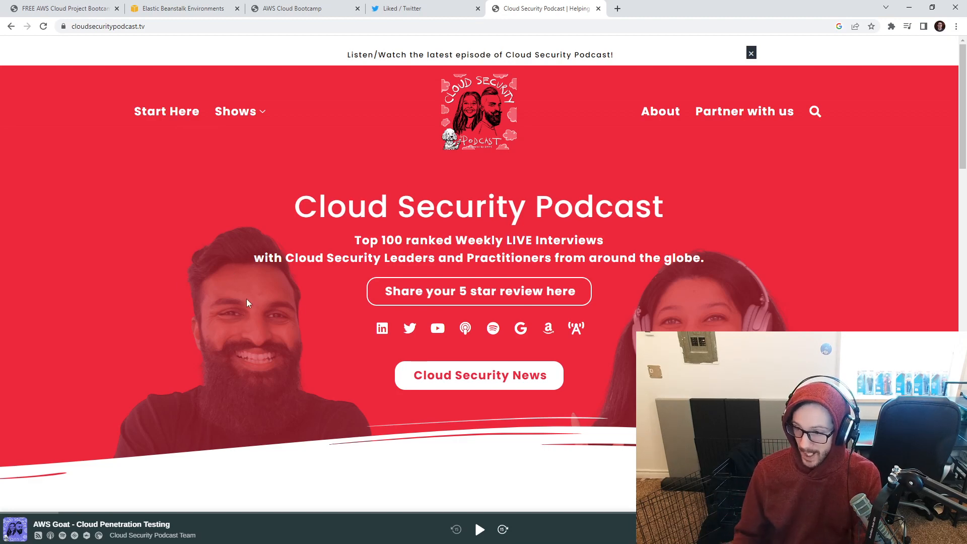
{"action": "mouse_move", "coordinate": [120, 79]}
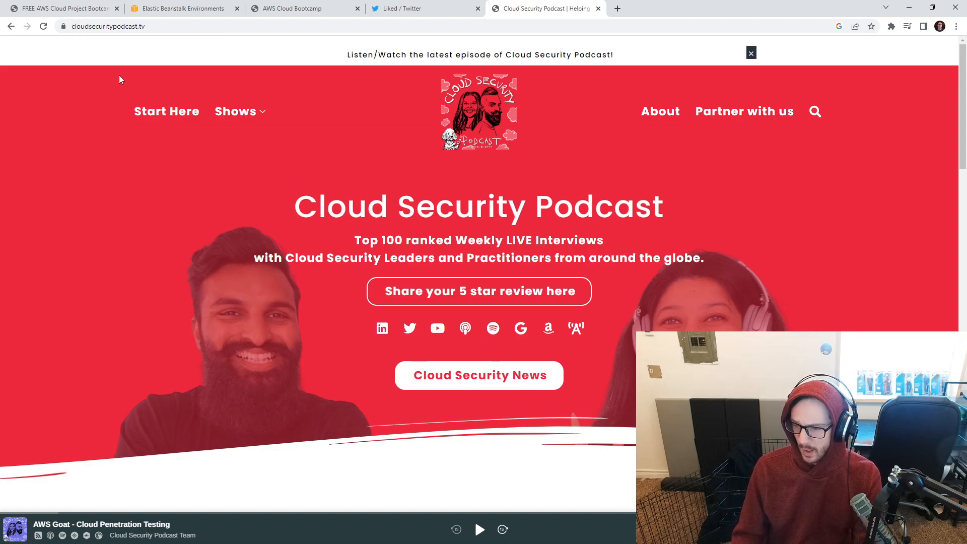
{"action": "left_click", "coordinate": [61, 8]}
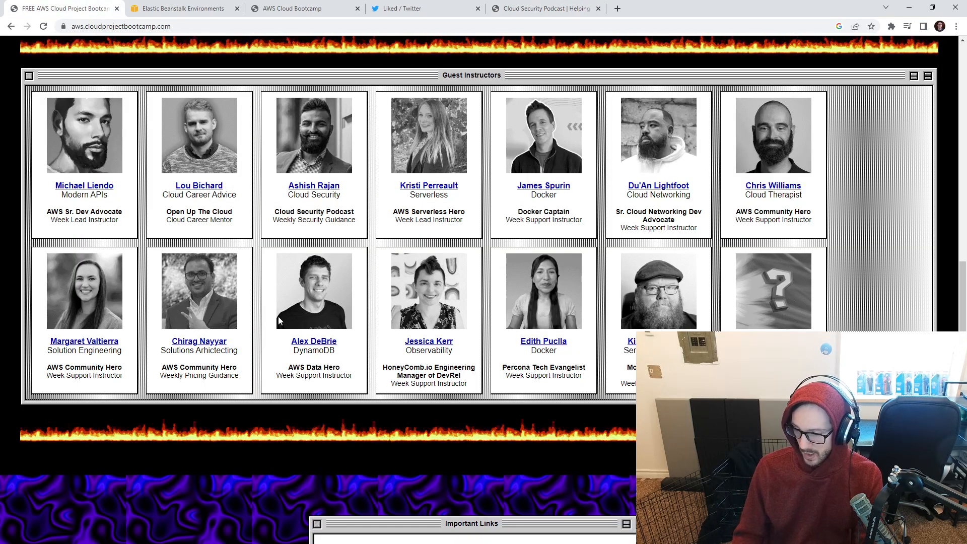
- View Chirag Nayyar's Twitter profile from Guest Instructors, then bring the bootcamp homepage back to its top
{"action": "left_click", "coordinate": [198, 341]}
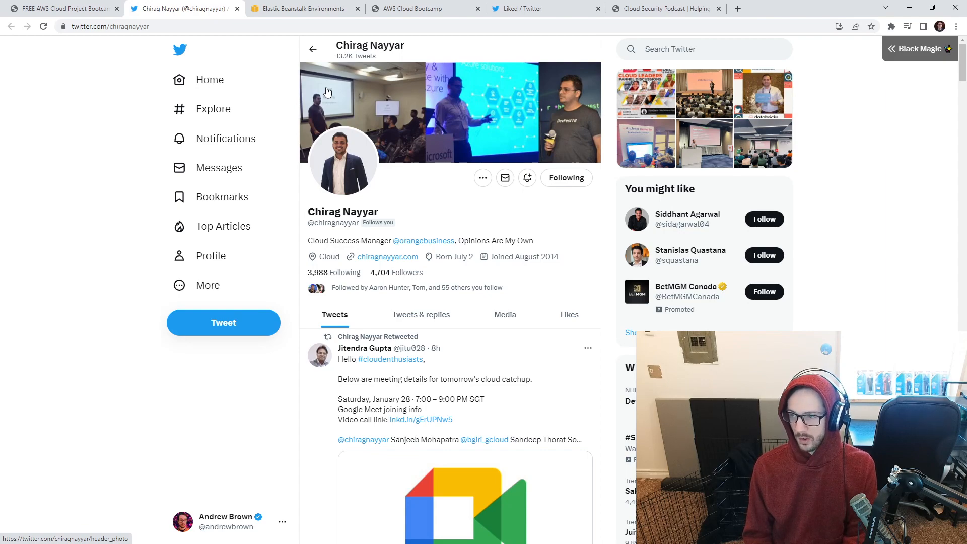
{"action": "mouse_move", "coordinate": [180, 23]}
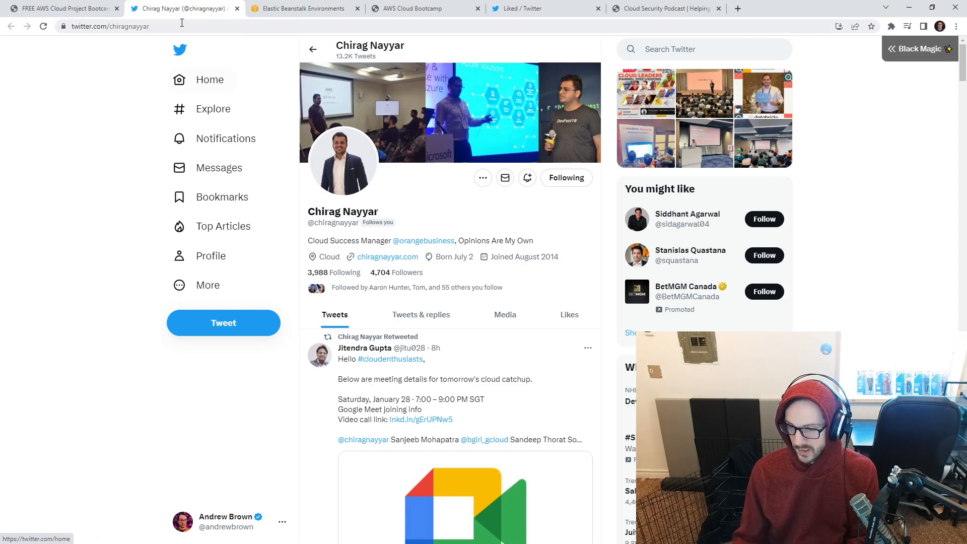
{"action": "left_click", "coordinate": [59, 9]}
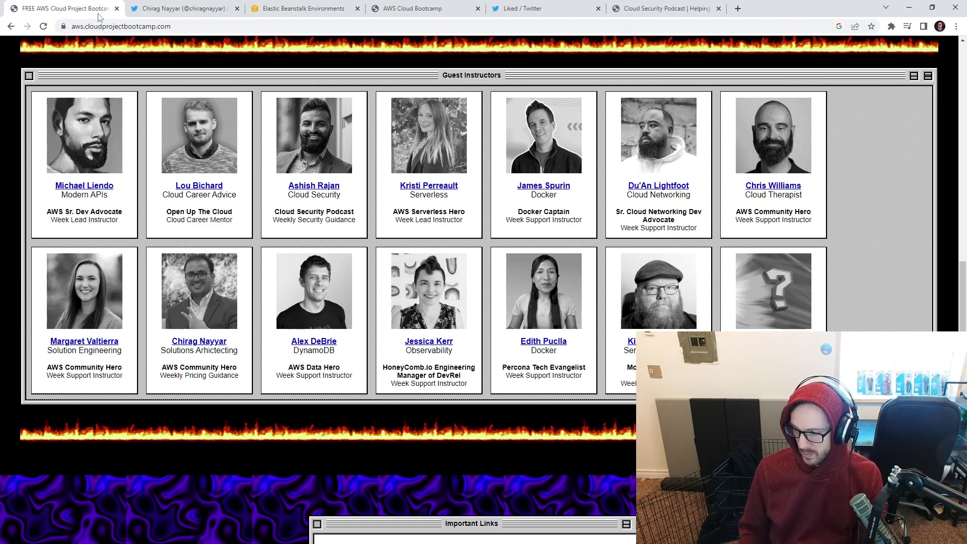
{"action": "scroll", "scroll_direction": "down", "scroll_amount": 3}
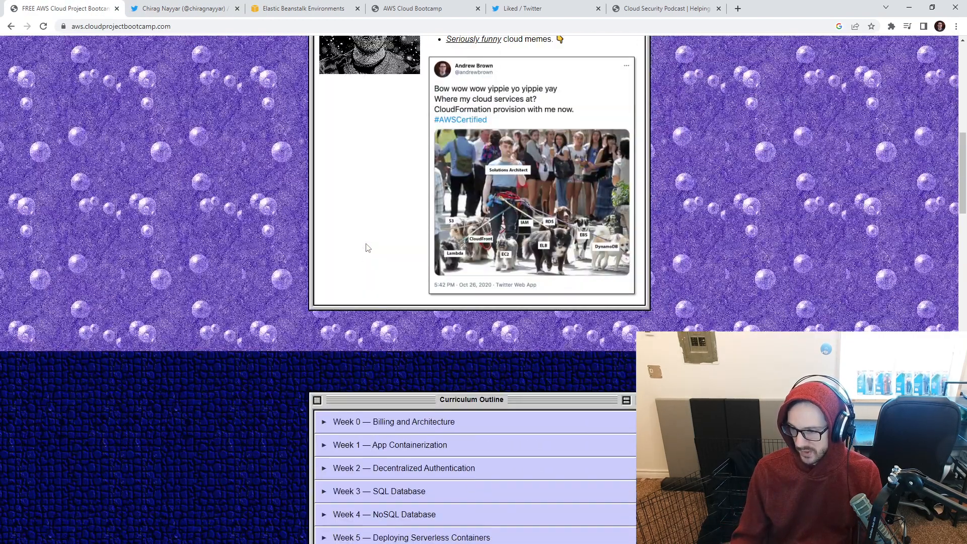
{"action": "scroll", "scroll_direction": "up", "scroll_amount": 3}
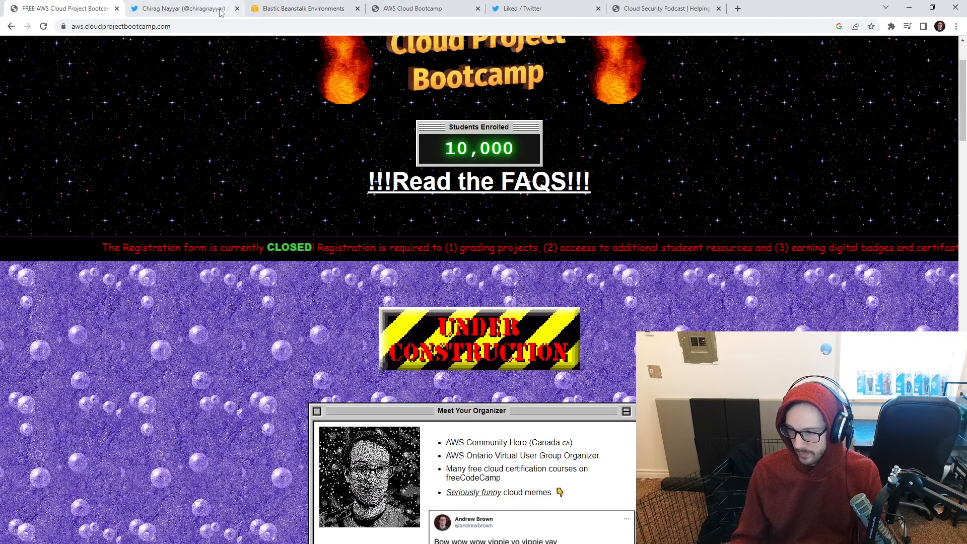
- Revisit the environments list and the deployed sign-in page, then load the AWS Management Console home
{"action": "left_click", "coordinate": [302, 8]}
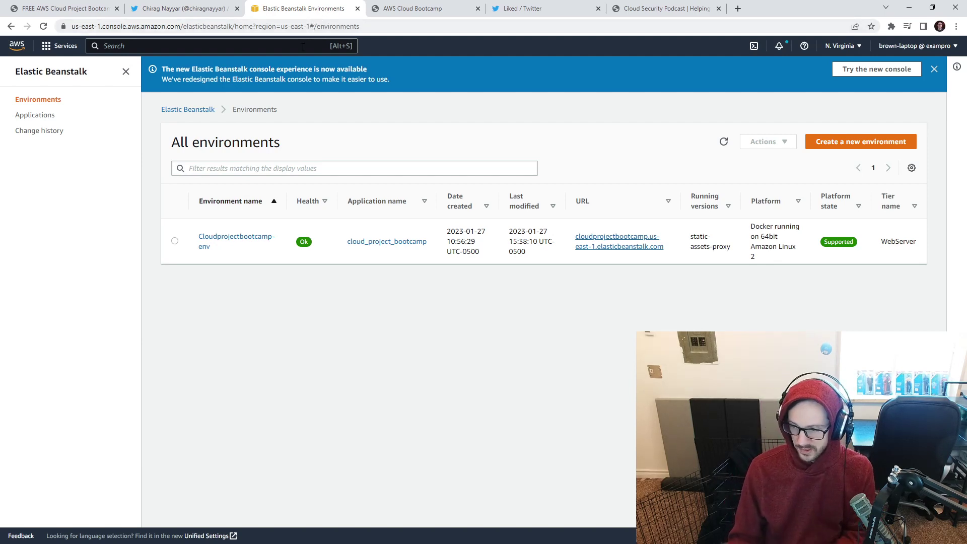
{"action": "left_click", "coordinate": [410, 8]}
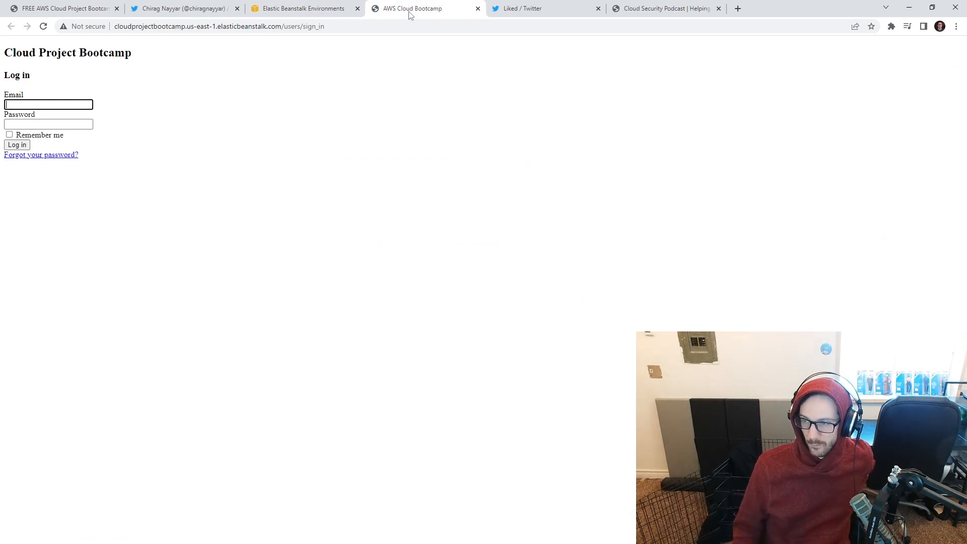
{"action": "mouse_move", "coordinate": [240, 207]}
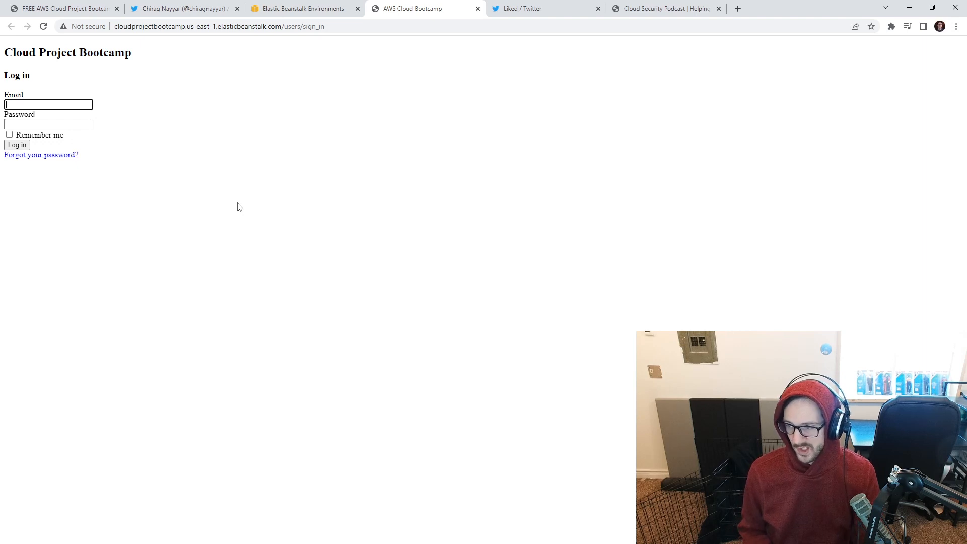
{"action": "left_click", "coordinate": [302, 9]}
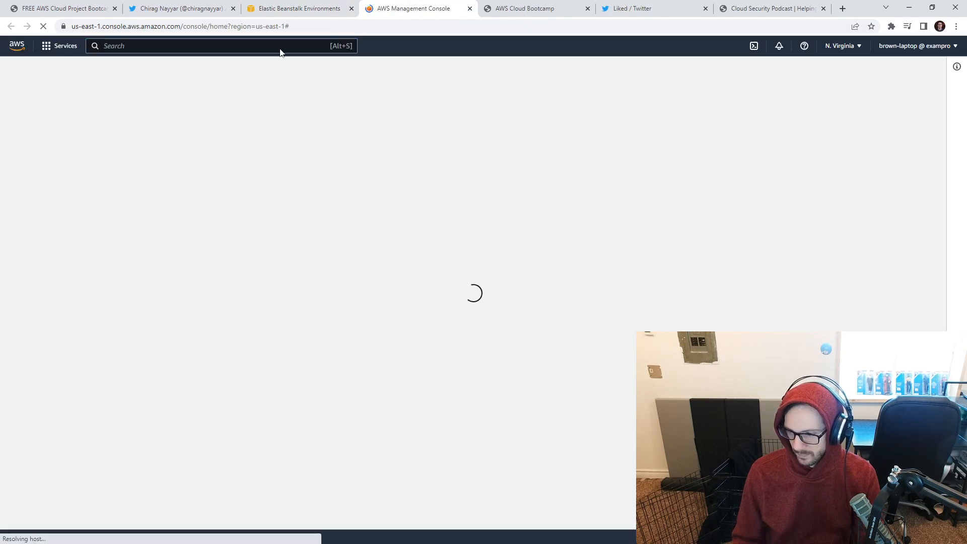
- Find Amazon Pinpoint via the console search and enter the Bootcamp Promotional project
{"action": "type", "text": "pinpoint"}
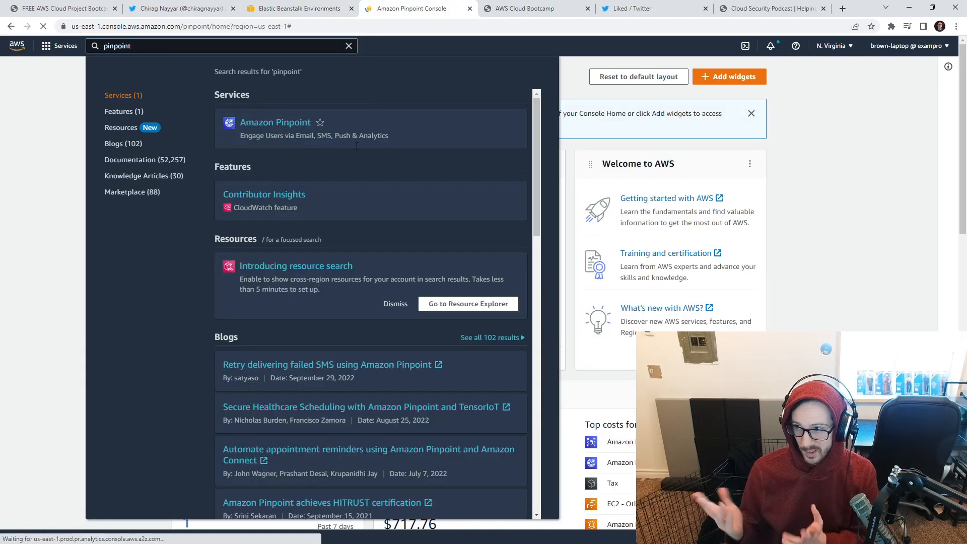
{"action": "left_click", "coordinate": [275, 122]}
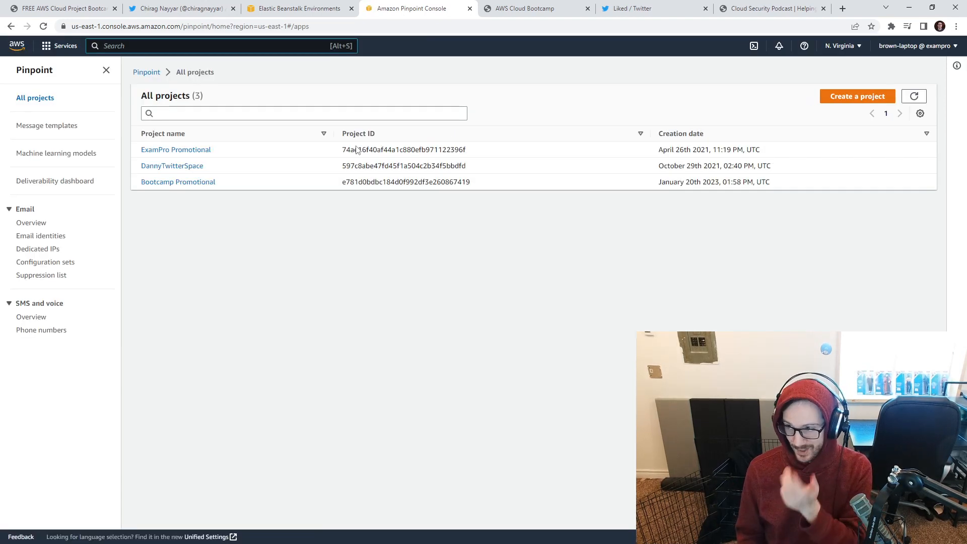
{"action": "left_click", "coordinate": [178, 181]}
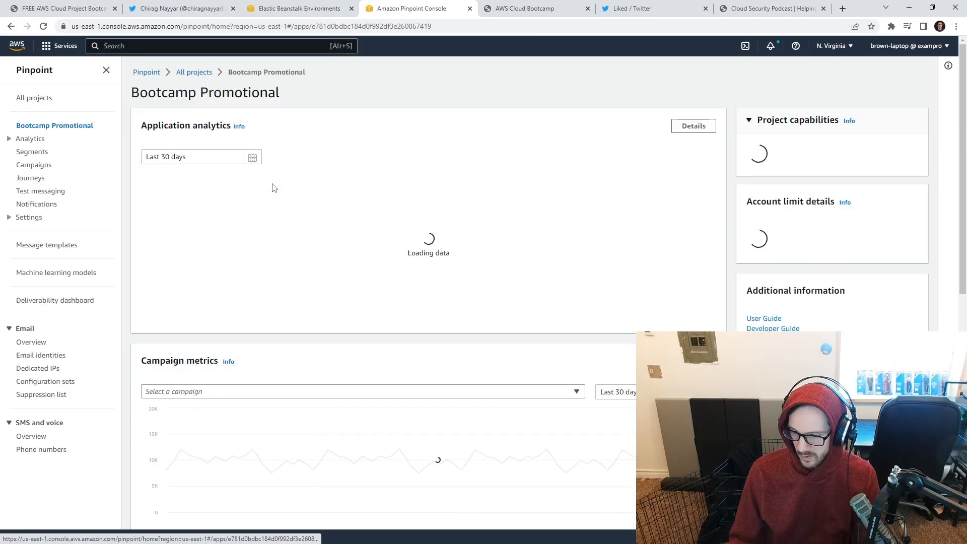
- Review the FirstSteps email campaign's delivery, segment and email details (9,899 endpoints processed)
{"action": "left_click", "coordinate": [34, 164]}
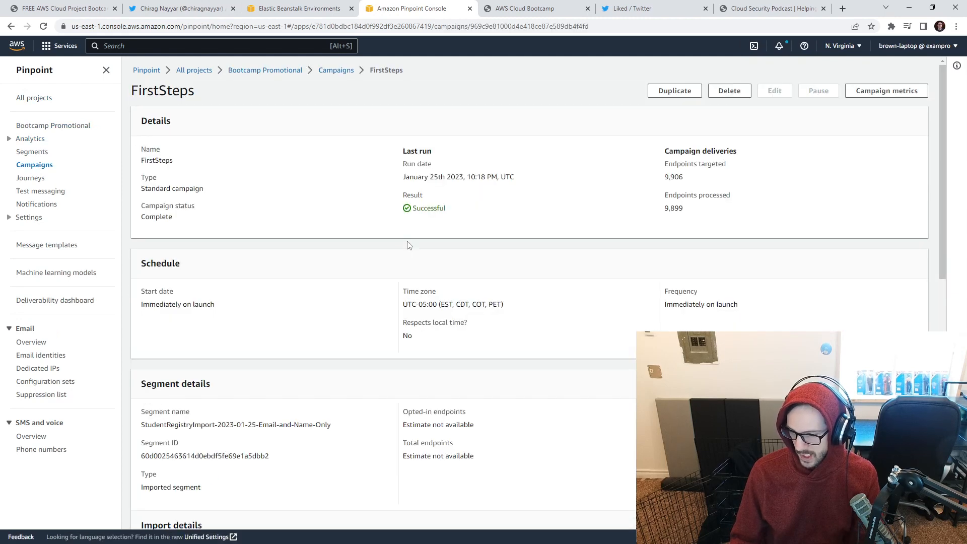
{"action": "scroll", "scroll_direction": "down", "scroll_amount": 3}
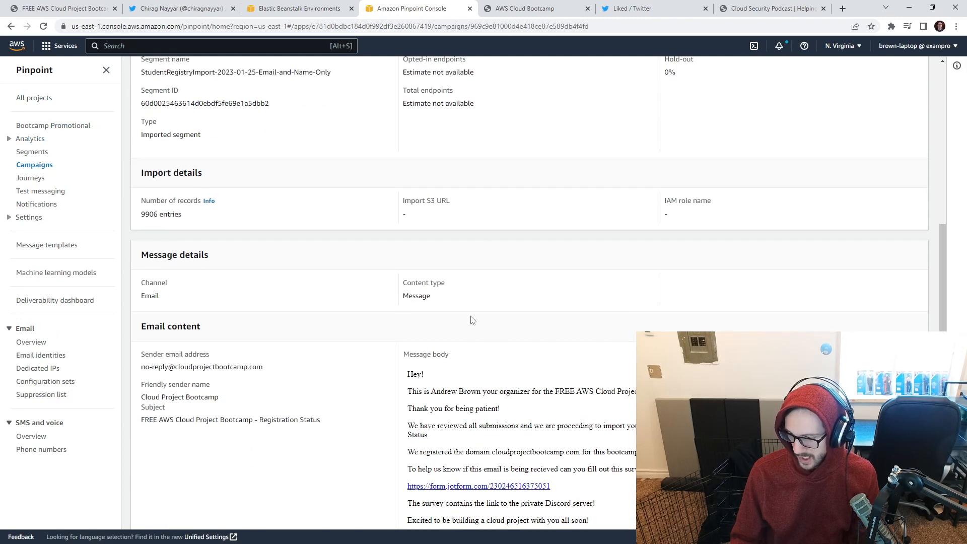
{"action": "scroll", "scroll_direction": "up", "scroll_amount": 3}
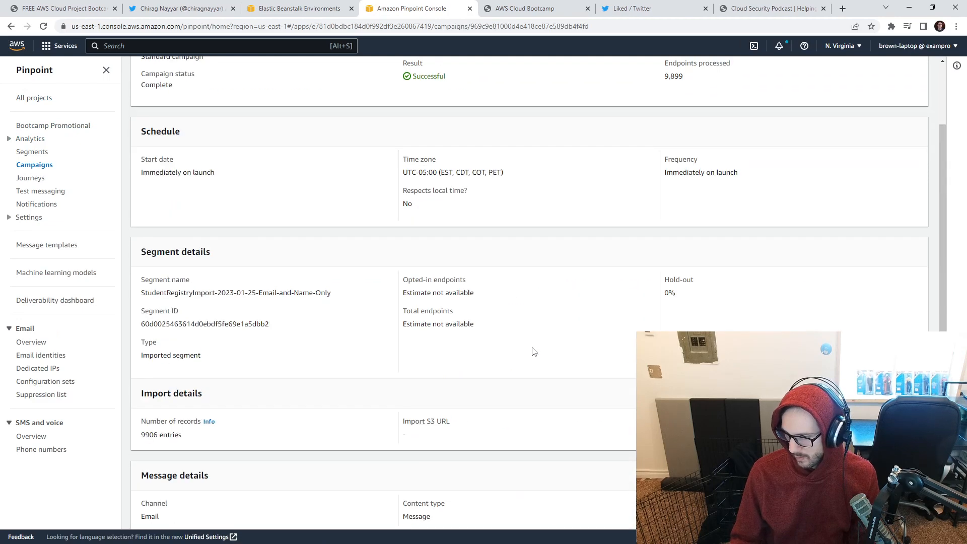
{"action": "scroll", "scroll_direction": "up", "scroll_amount": 3}
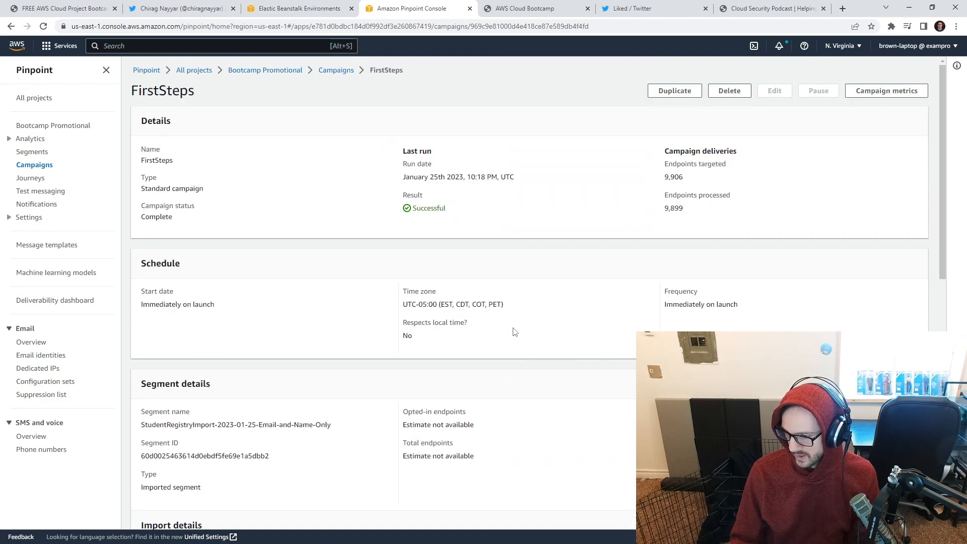
- Review FirstSteps metrics (9,803 delivered, 4,739 clicks, 80.6% open rate) and return to campaign details
{"action": "left_click", "coordinate": [886, 90]}
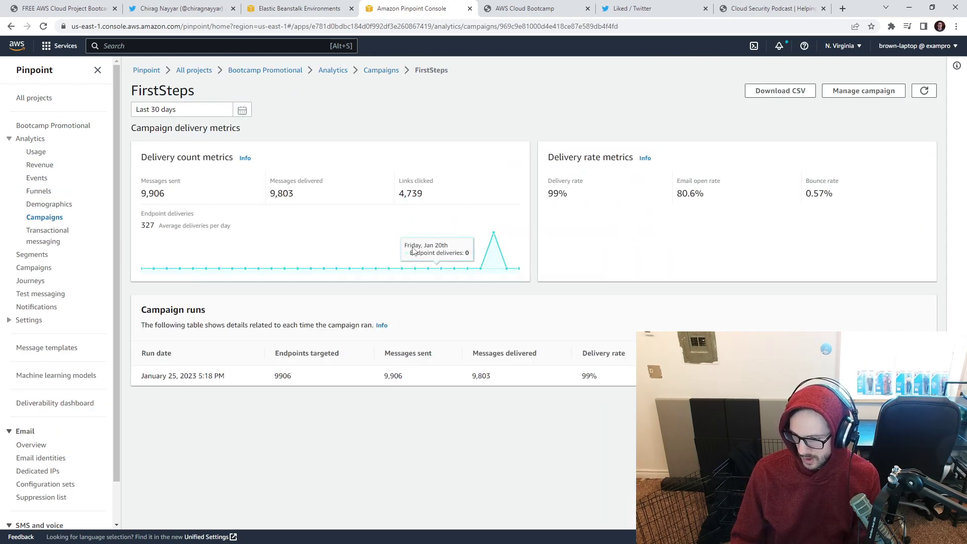
{"action": "mouse_move", "coordinate": [500, 191]}
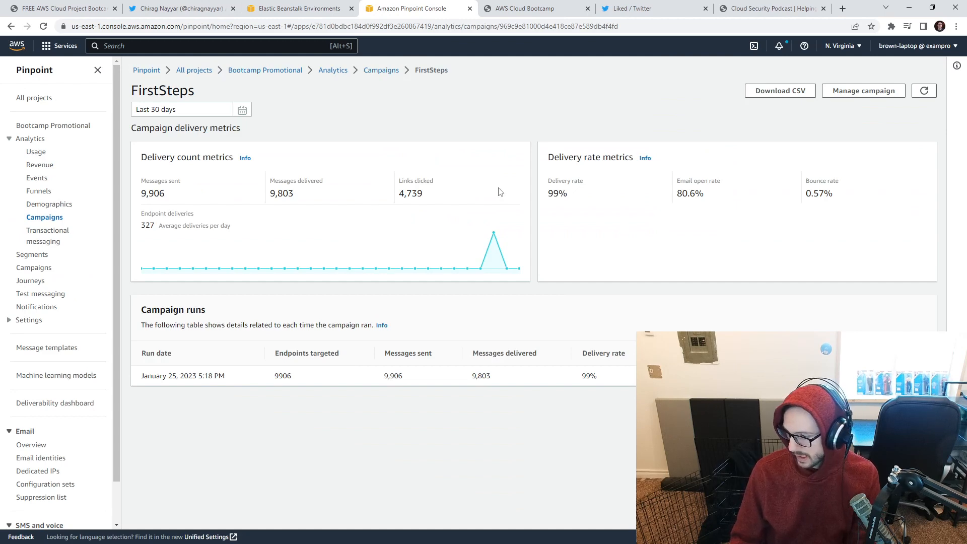
{"action": "double_click", "coordinate": [689, 194]}
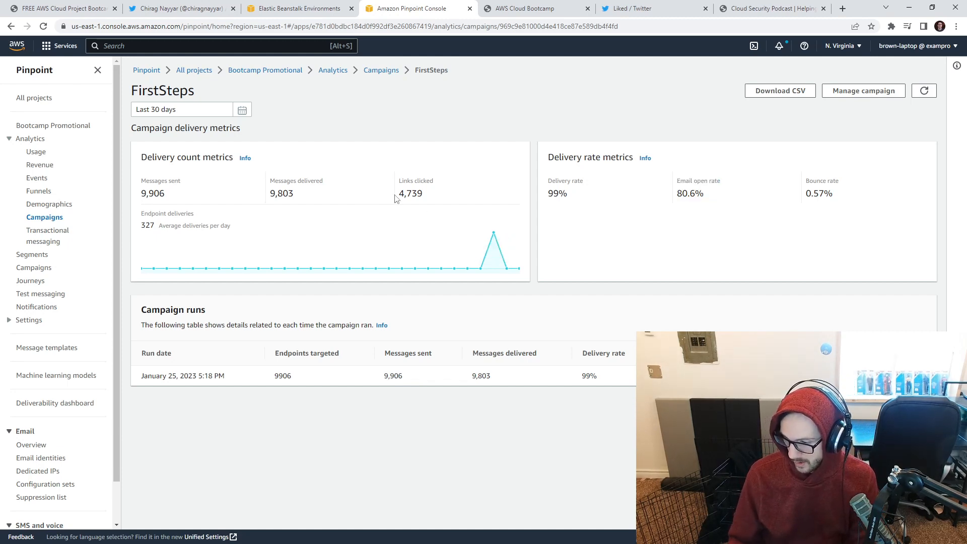
{"action": "double_click", "coordinate": [410, 194]}
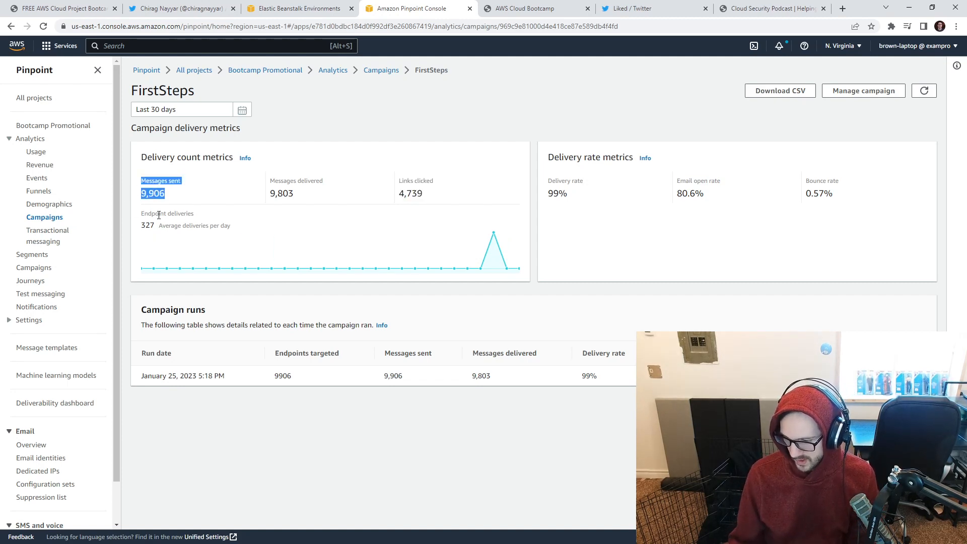
{"action": "mouse_move", "coordinate": [245, 251]}
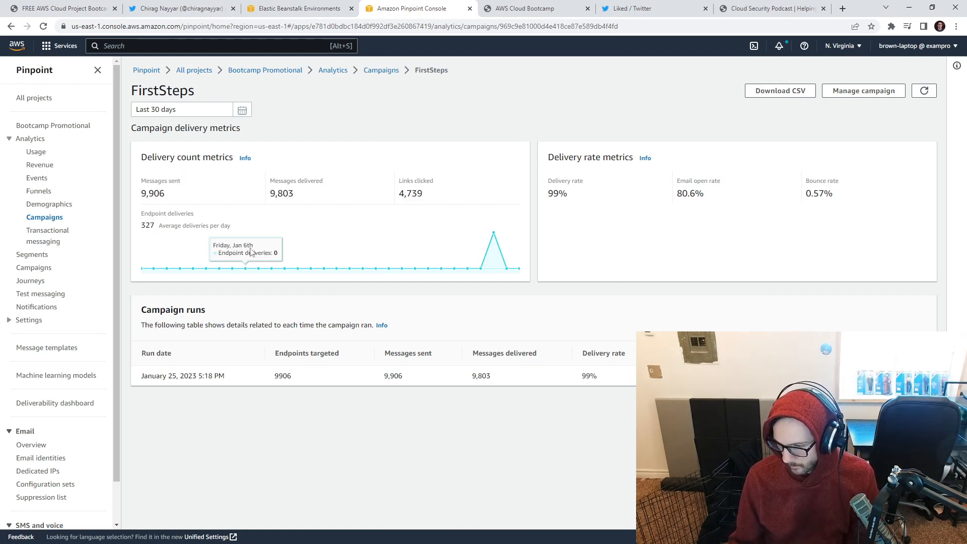
{"action": "mouse_move", "coordinate": [316, 207]}
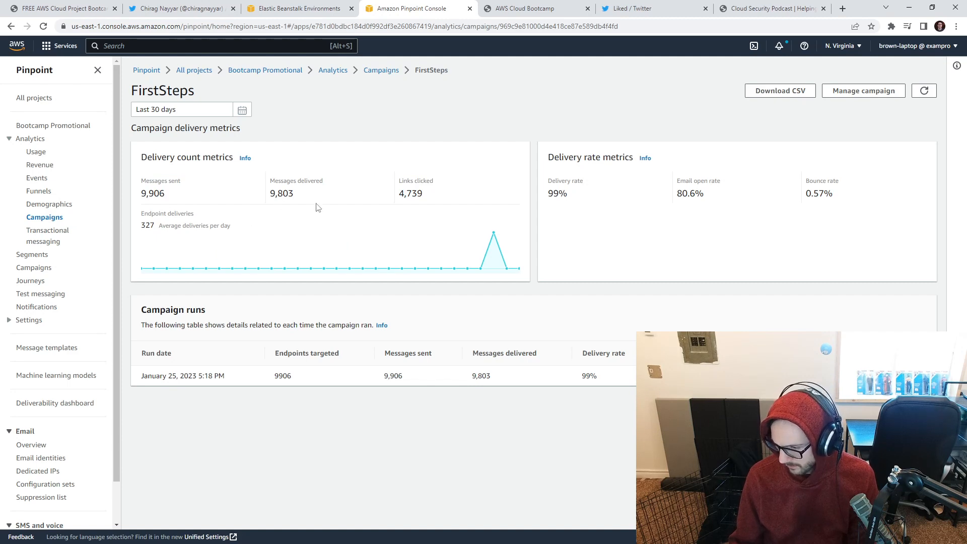
{"action": "double_click", "coordinate": [416, 187]}
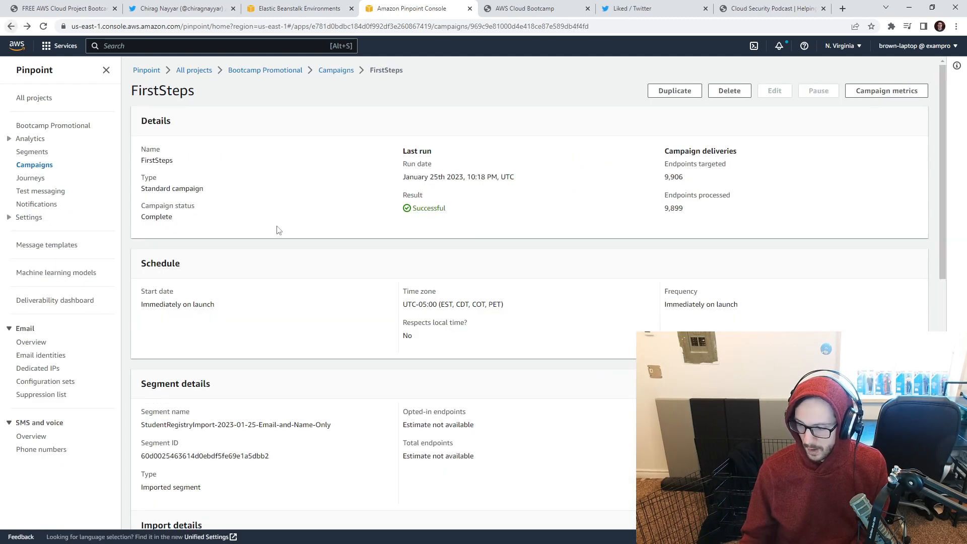
- Check the campaign's Email content, then switch to the bootcamp sign-in page and focus its email field
{"action": "scroll", "scroll_direction": "down", "scroll_amount": 3}
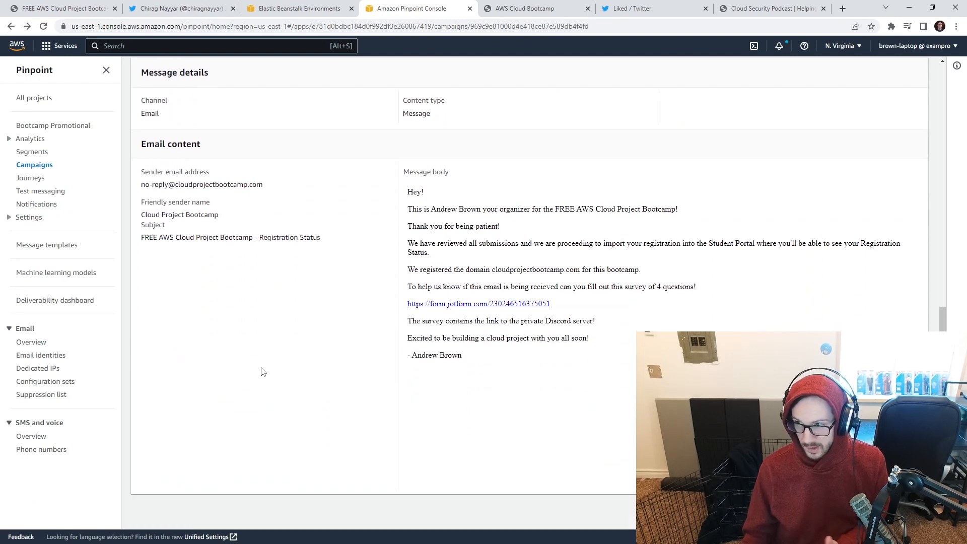
{"action": "mouse_move", "coordinate": [255, 381]}
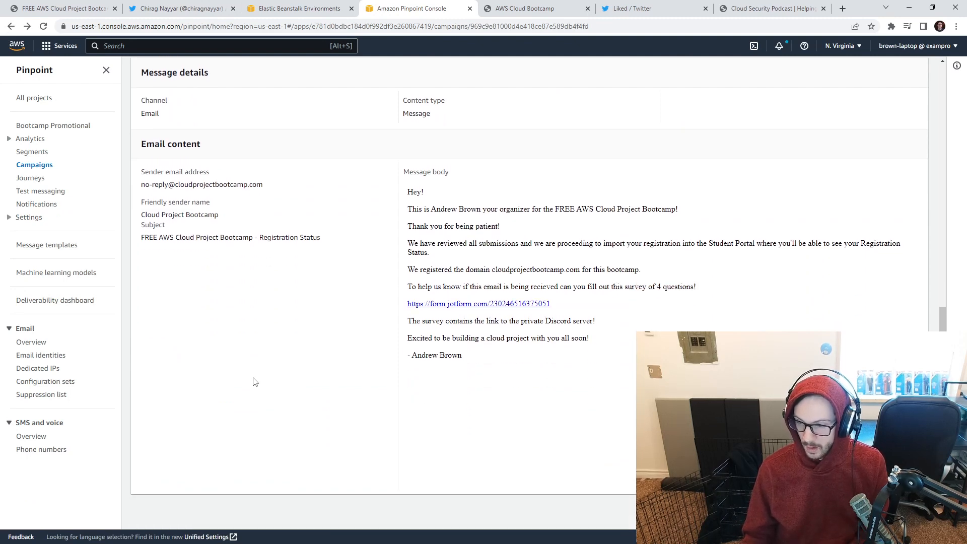
{"action": "left_click", "coordinate": [524, 8]}
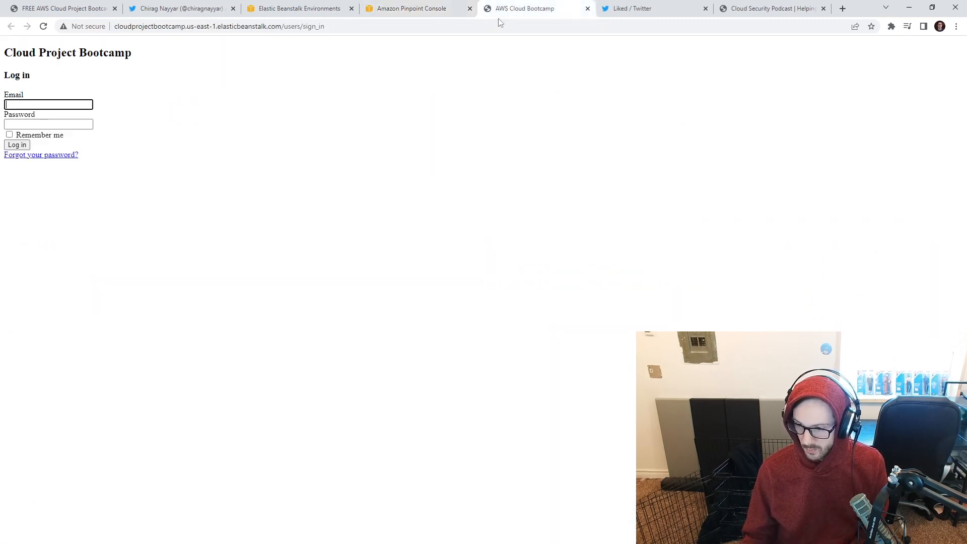
{"action": "left_click", "coordinate": [48, 104]}
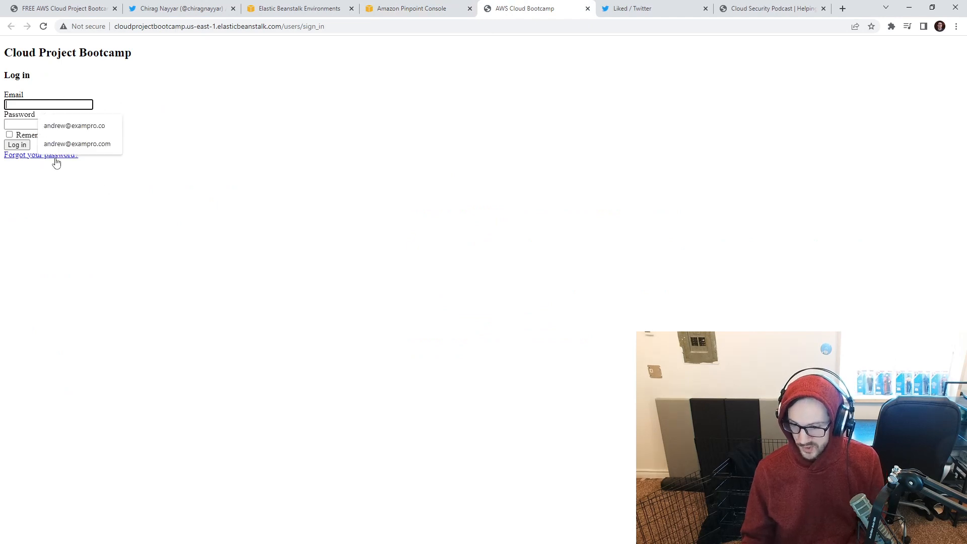
{"action": "left_click", "coordinate": [346, 180]}
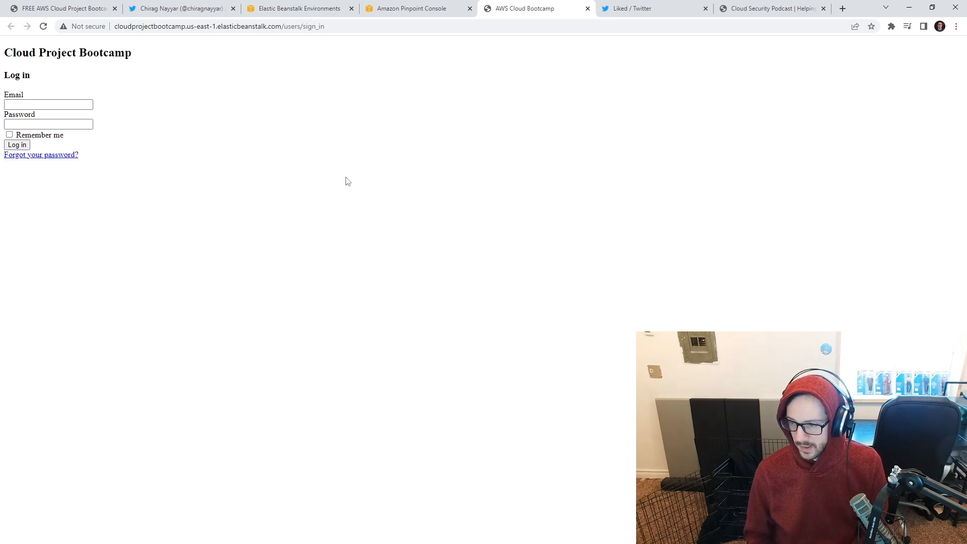
- Return to Andrew Brown's Twitter profile and browse down his recent bootcamp tweets
{"action": "left_click", "coordinate": [648, 8]}
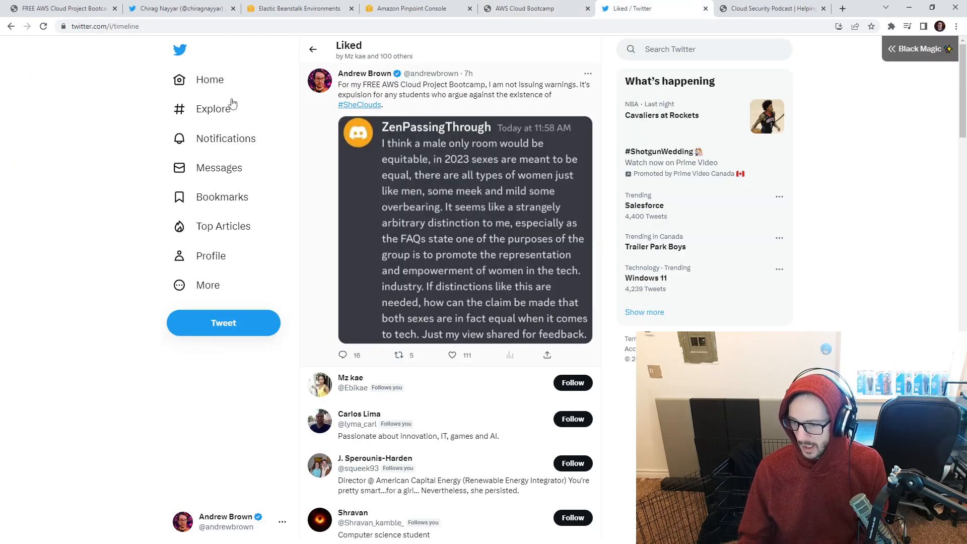
{"action": "scroll", "scroll_direction": "down", "scroll_amount": 3}
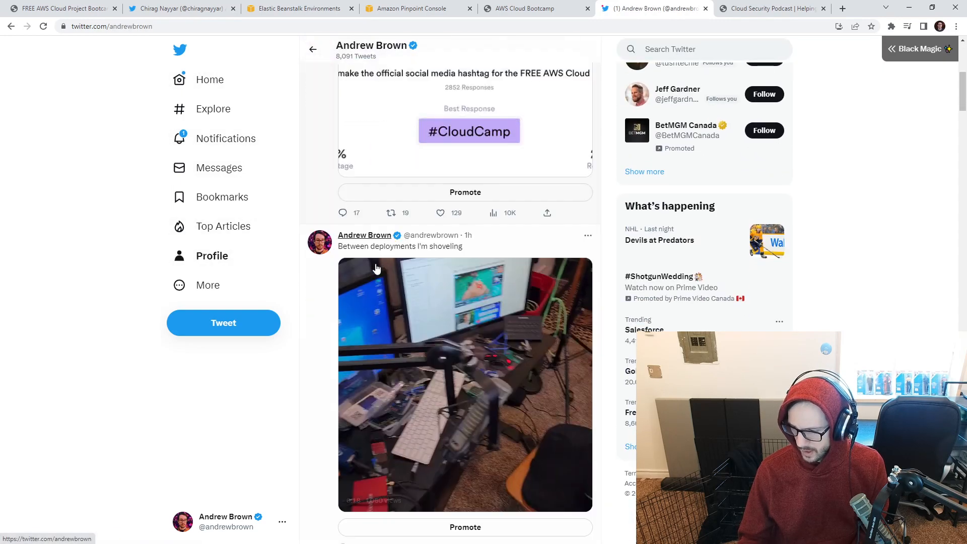
{"action": "scroll", "scroll_direction": "down", "scroll_amount": 3}
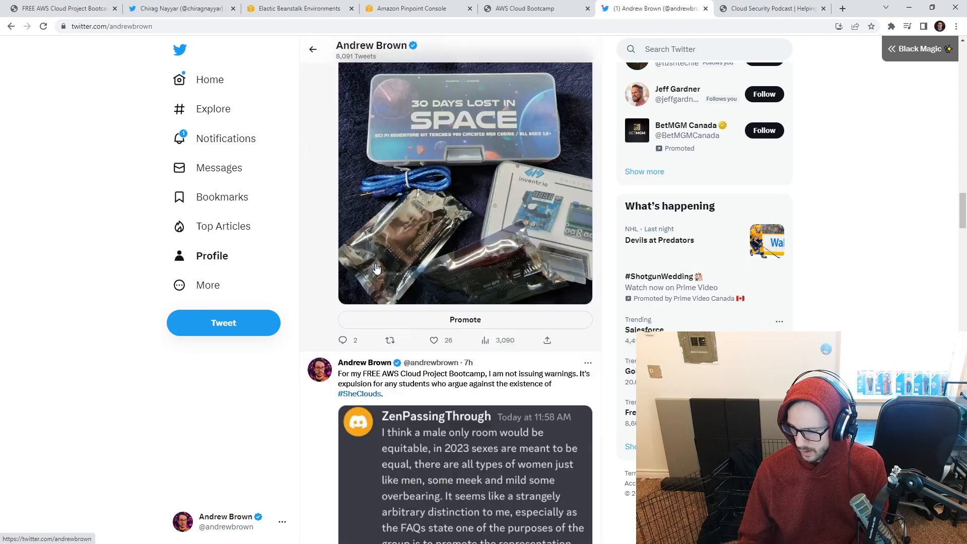
{"action": "scroll", "scroll_direction": "down", "scroll_amount": 3}
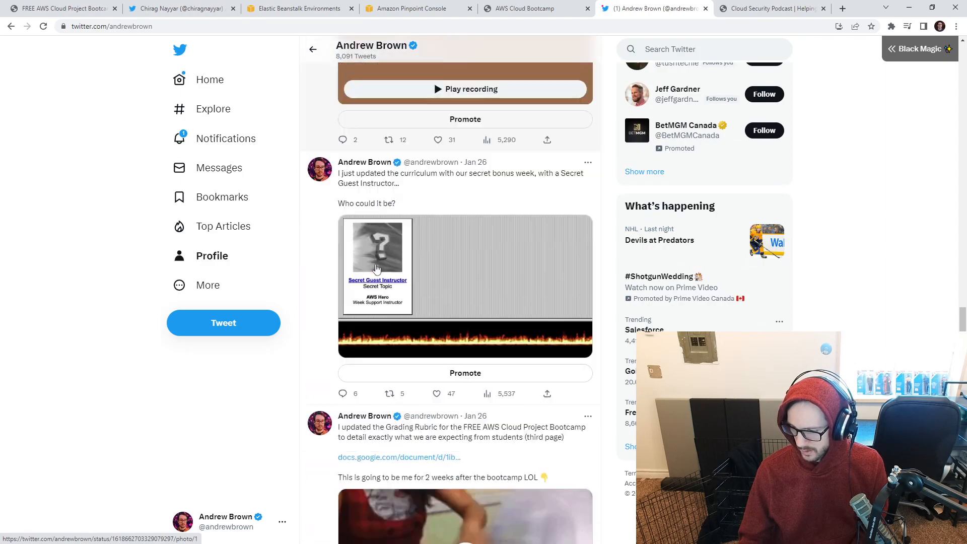
{"action": "scroll", "scroll_direction": "down", "scroll_amount": 3}
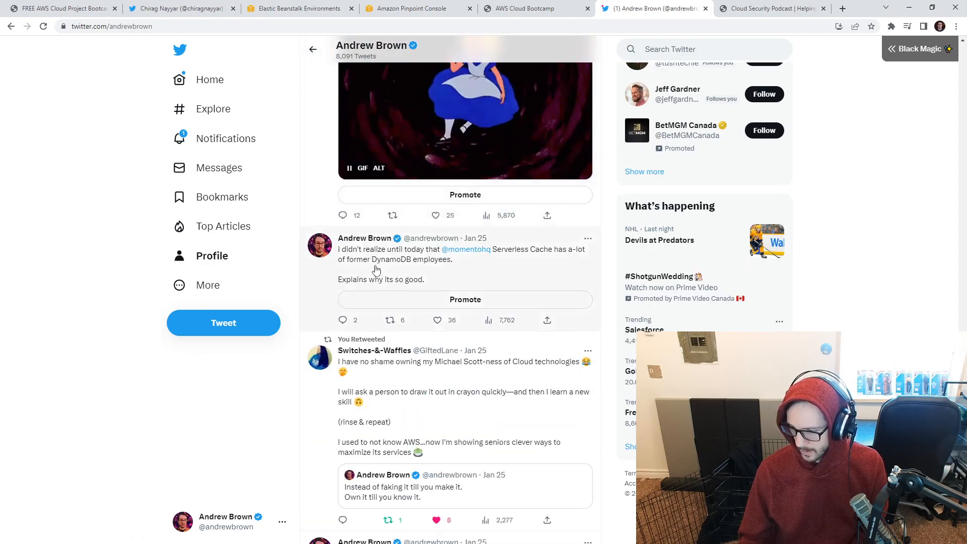
{"action": "scroll", "scroll_direction": "down", "scroll_amount": 3}
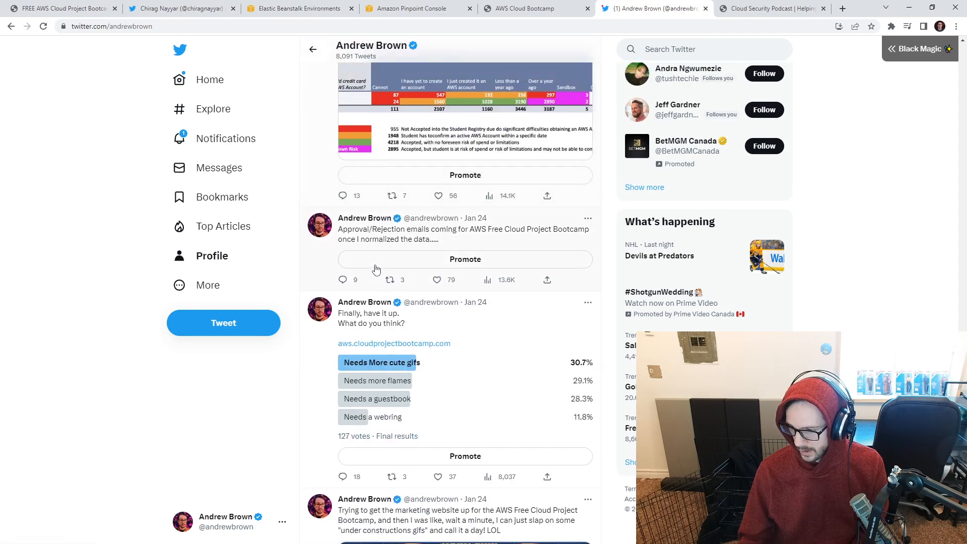
- Enlarge the registration spreadsheet photo showing 10,016 registrants, glancing at the bootcamp log-in page between views
{"action": "left_click", "coordinate": [463, 108]}
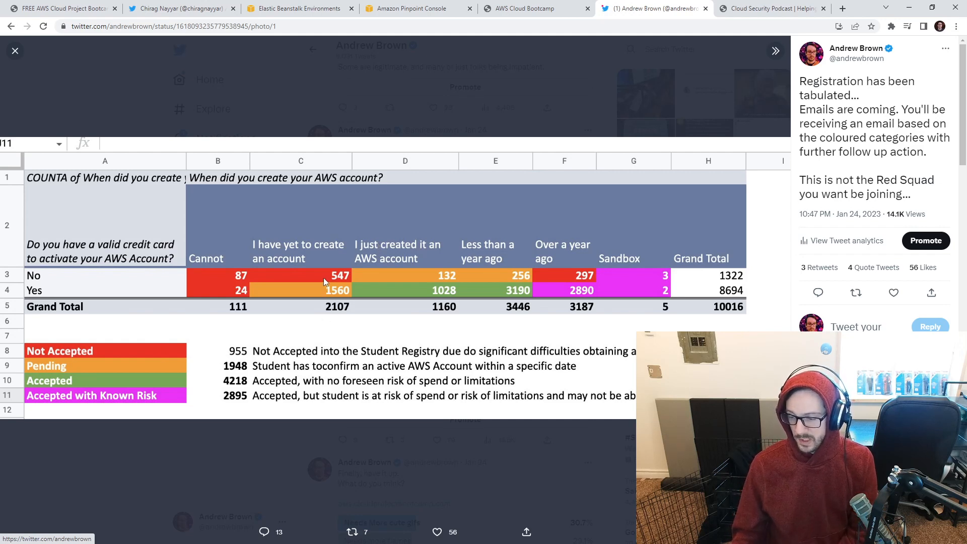
{"action": "mouse_move", "coordinate": [380, 228]}
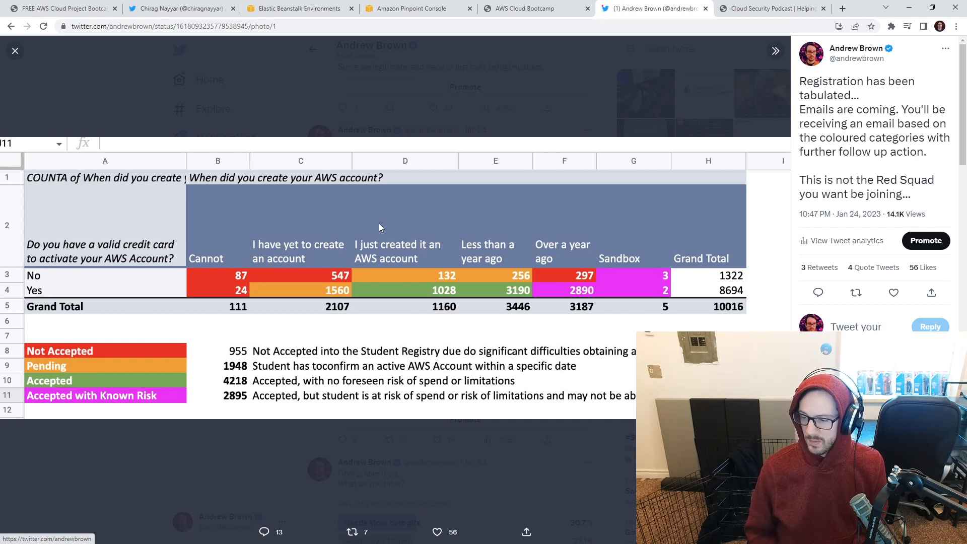
{"action": "mouse_move", "coordinate": [386, 283]}
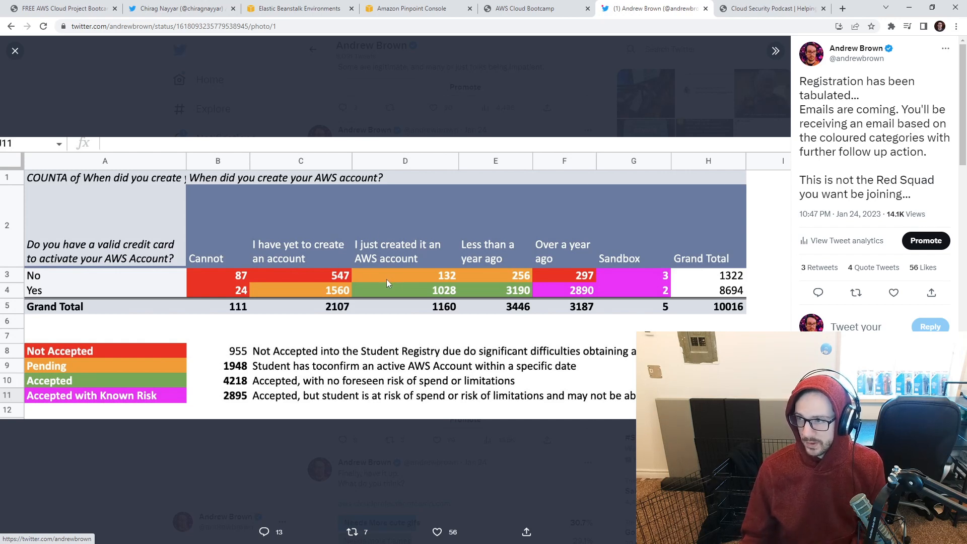
{"action": "mouse_move", "coordinate": [376, 285]}
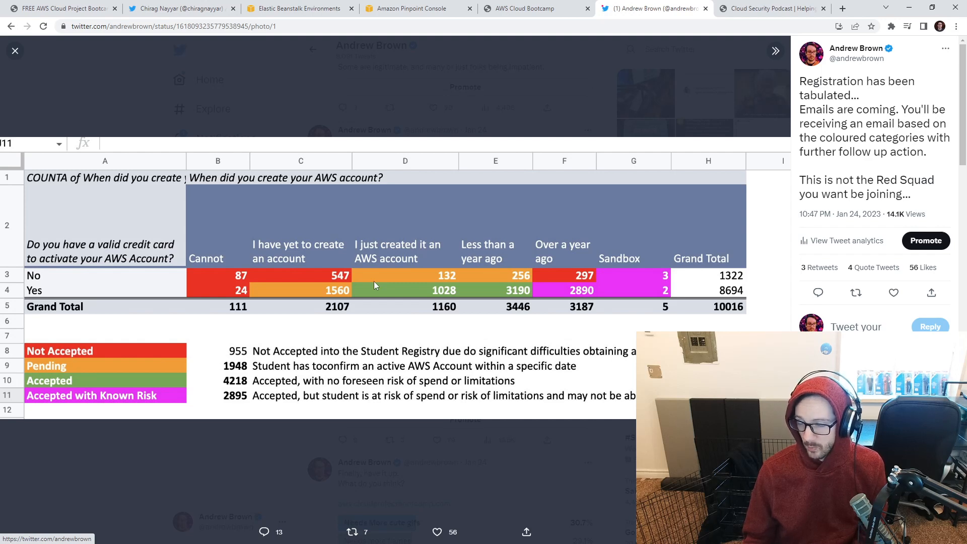
{"action": "mouse_move", "coordinate": [373, 285]}
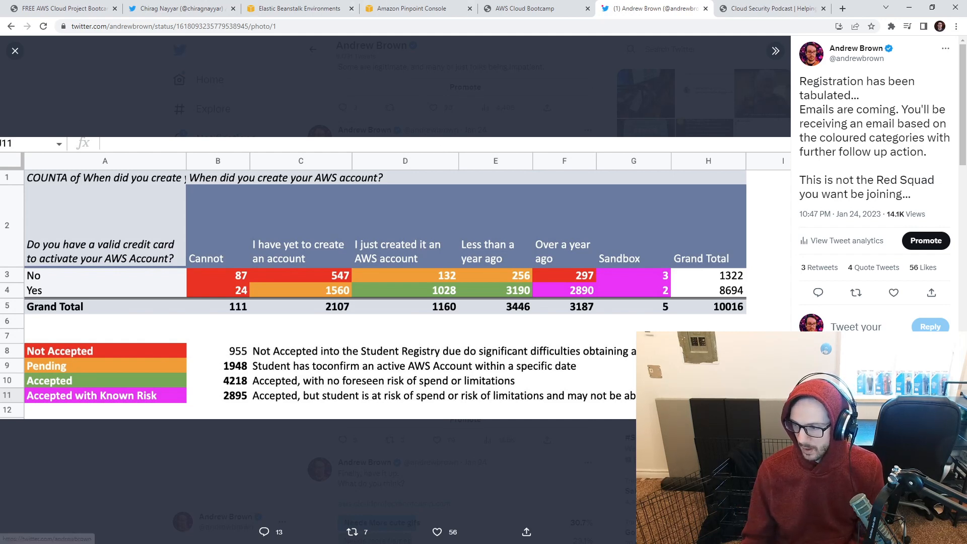
{"action": "left_click", "coordinate": [526, 8]}
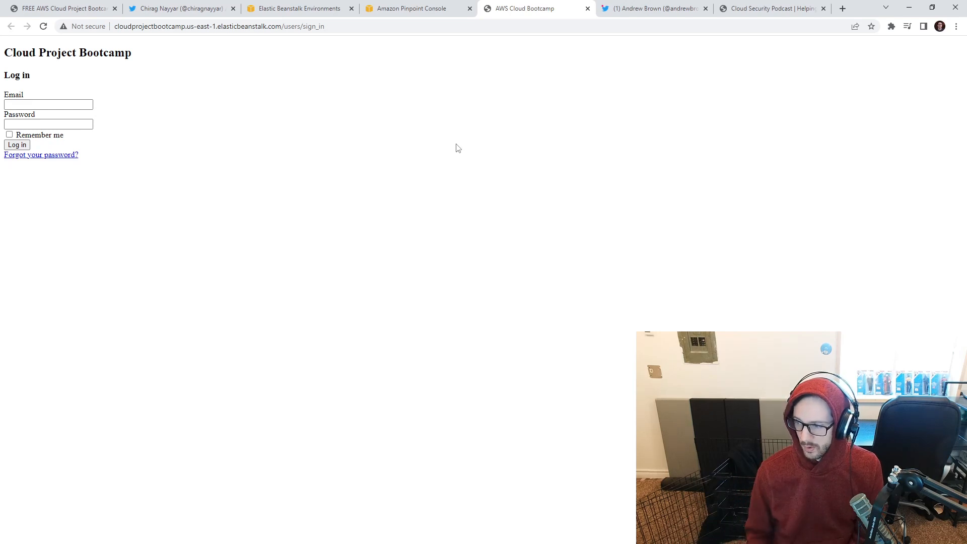
{"action": "left_click", "coordinate": [654, 8]}
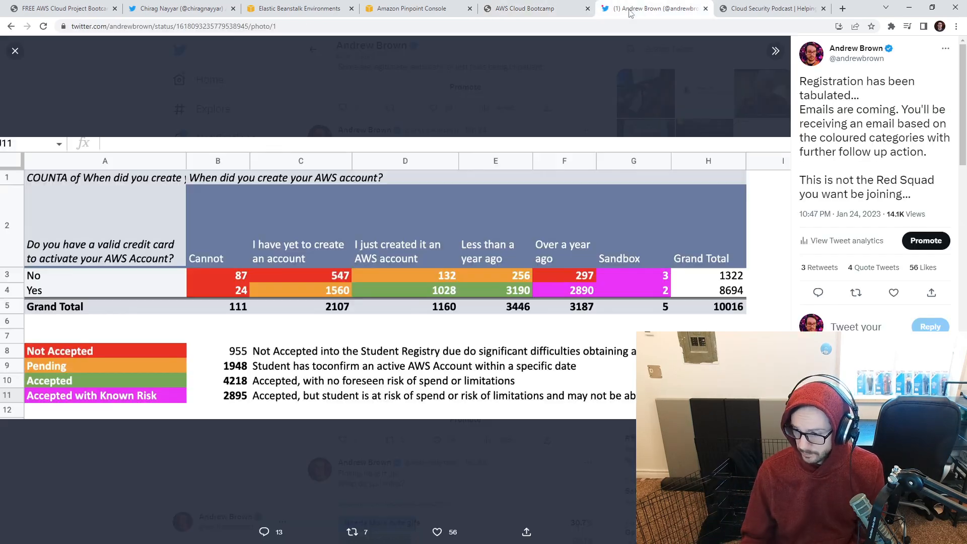
{"action": "left_click", "coordinate": [15, 50]}
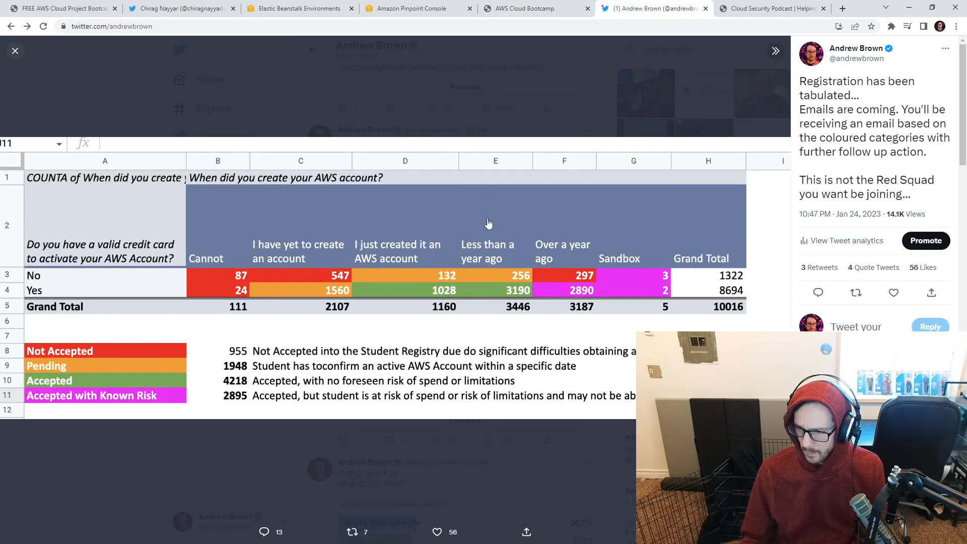
- Close the enlarged registration image and move up the profile feed toward the hit counter tweet
{"action": "left_click", "coordinate": [15, 50]}
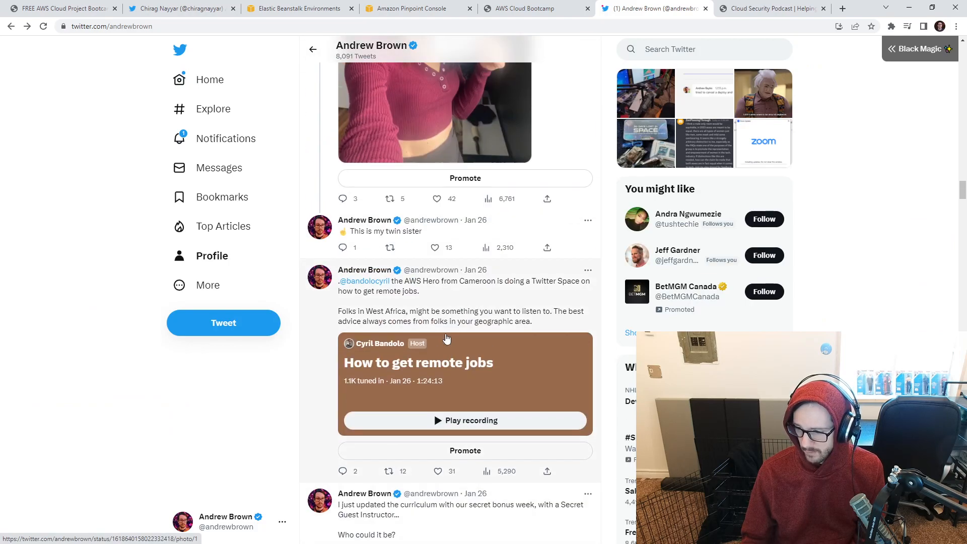
{"action": "scroll", "scroll_direction": "up", "scroll_amount": 3}
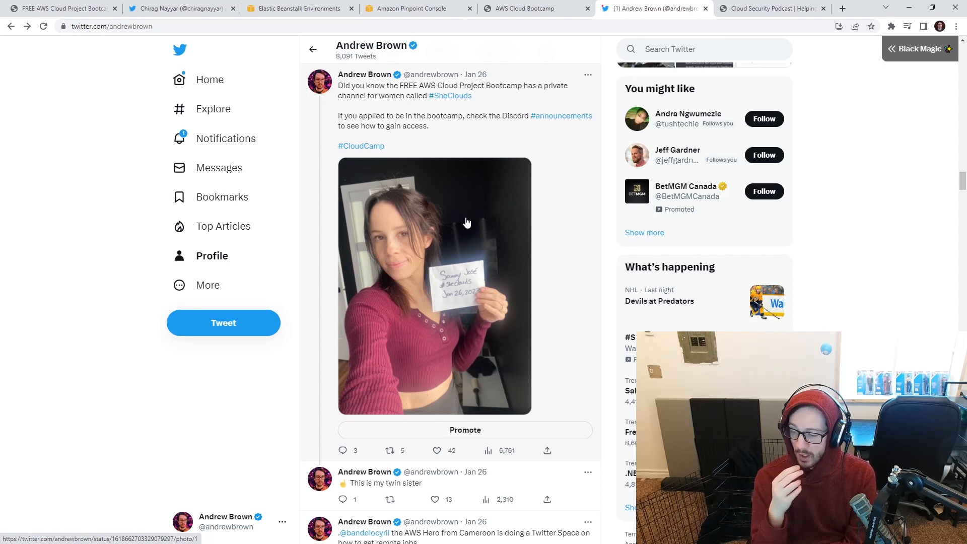
{"action": "mouse_move", "coordinate": [455, 242]}
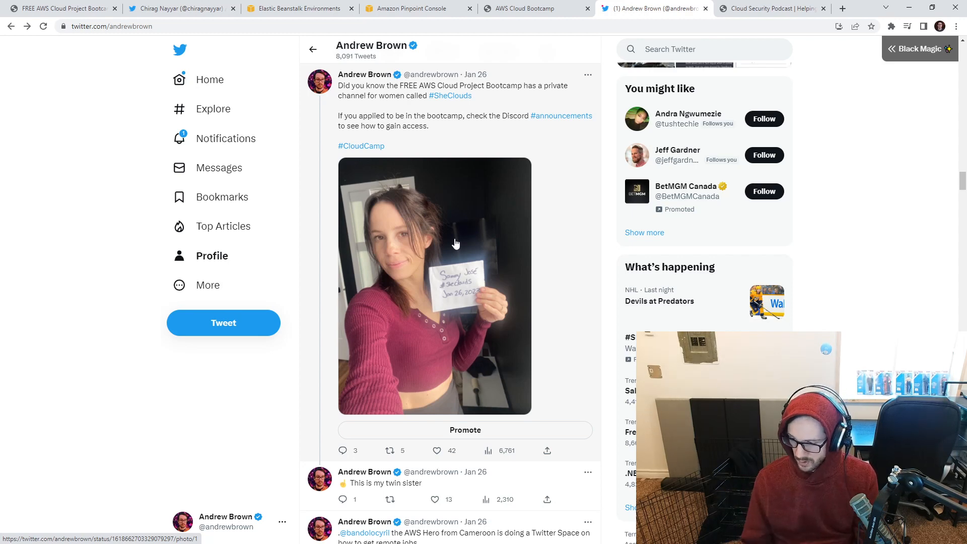
{"action": "mouse_move", "coordinate": [432, 302]}
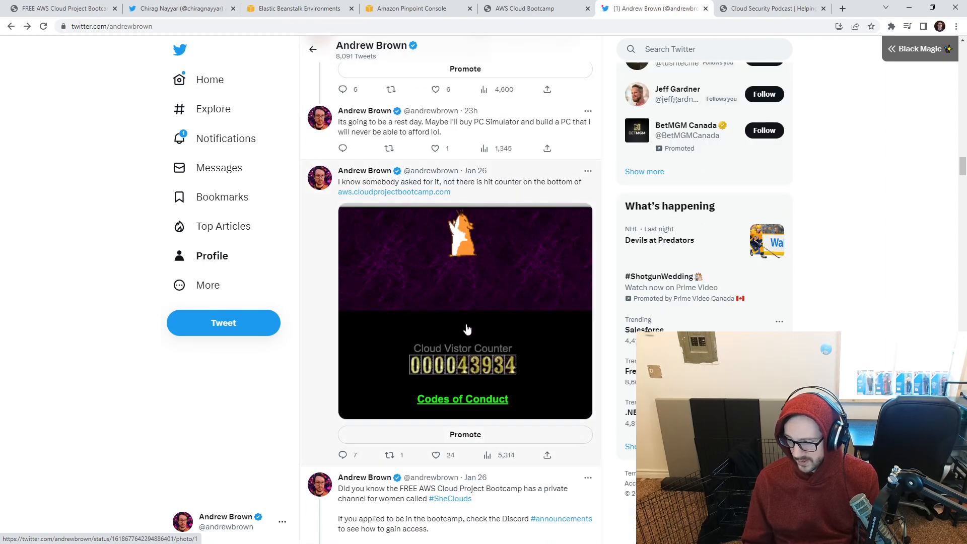
{"action": "mouse_move", "coordinate": [513, 365]}
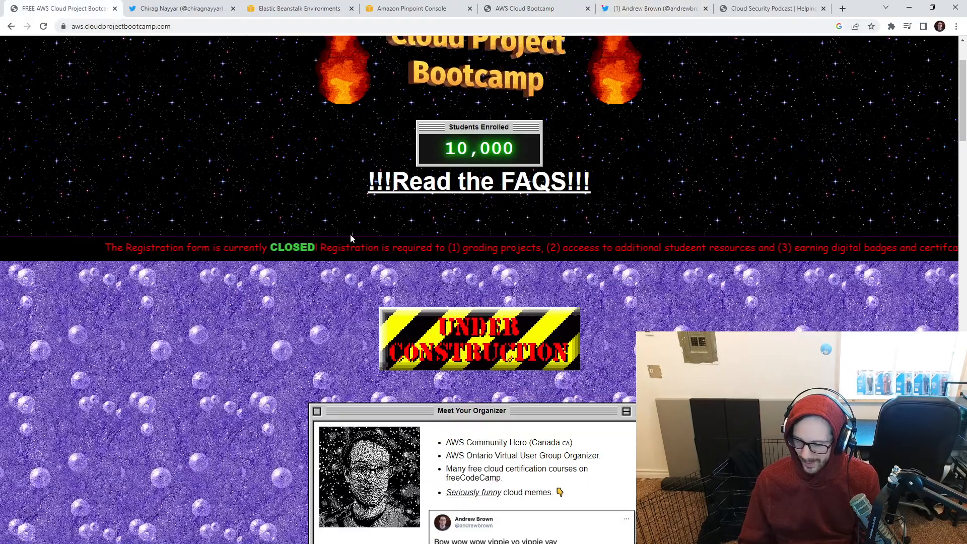
- Browse through the sections of aws.cloudprojectbootcamp.com from top to bottom and back
{"action": "scroll", "scroll_direction": "down", "scroll_amount": 3}
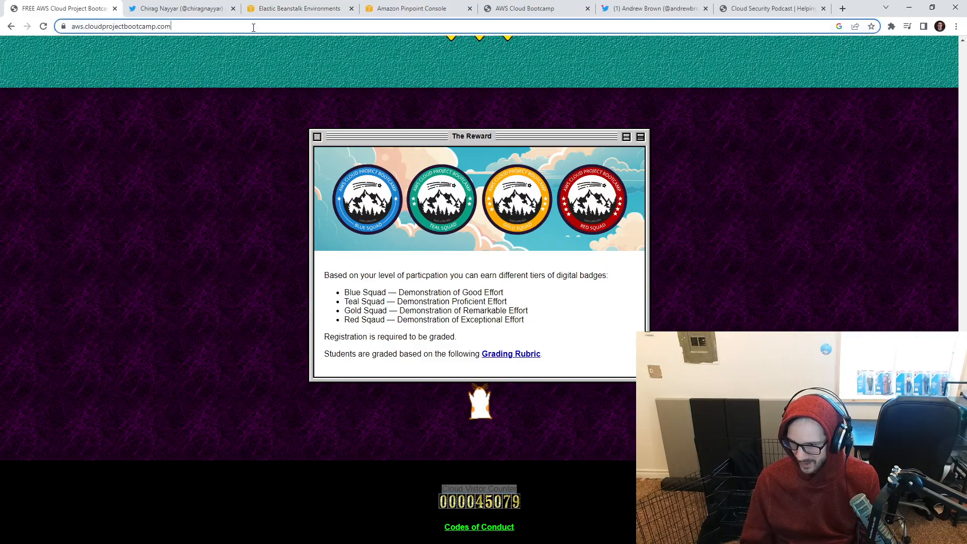
{"action": "scroll", "scroll_direction": "up", "scroll_amount": 3}
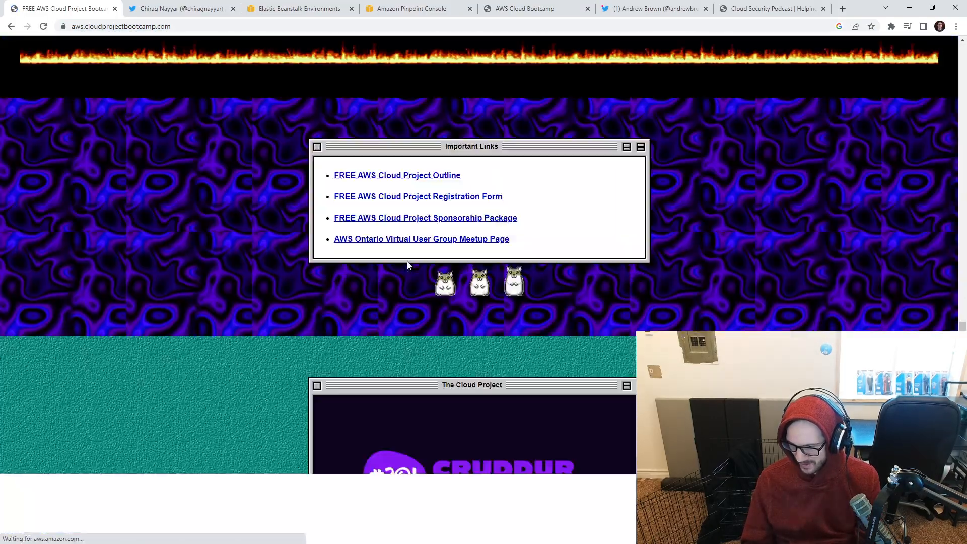
{"action": "scroll", "scroll_direction": "down", "scroll_amount": 3}
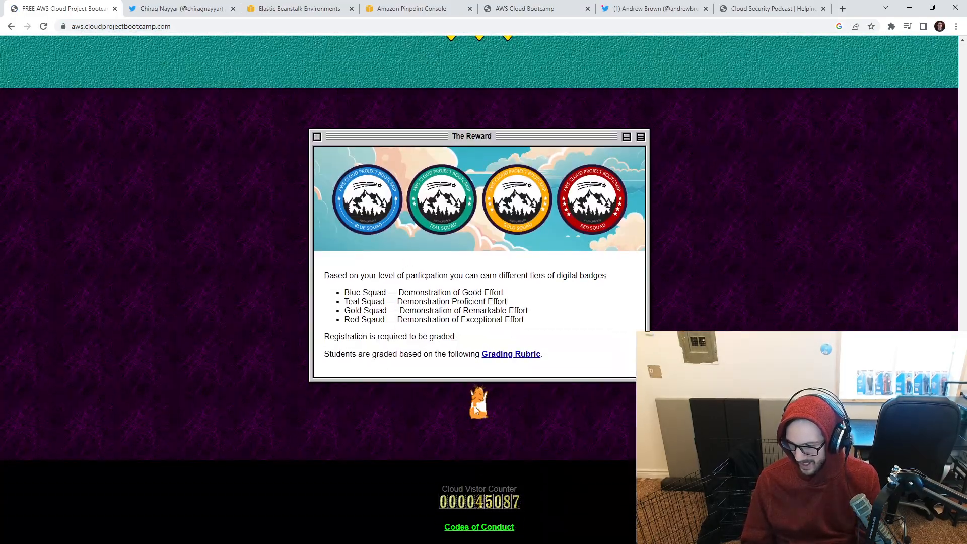
{"action": "scroll", "scroll_direction": "down", "scroll_amount": 3}
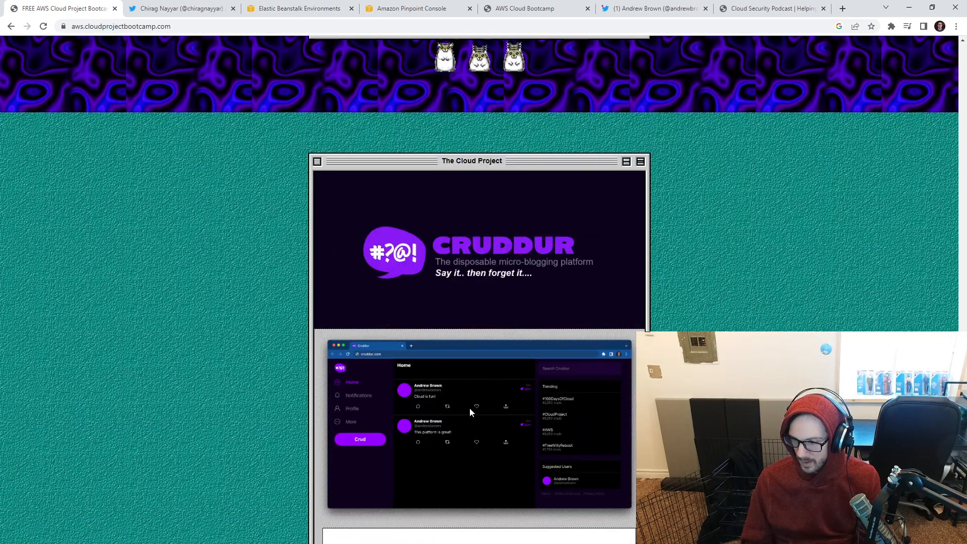
{"action": "scroll", "scroll_direction": "down", "scroll_amount": 3}
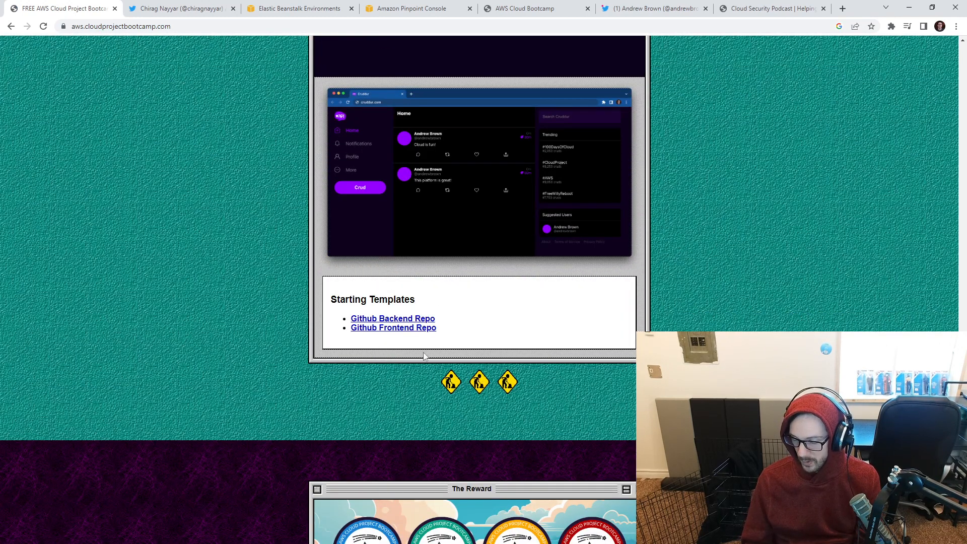
{"action": "mouse_move", "coordinate": [399, 376]}
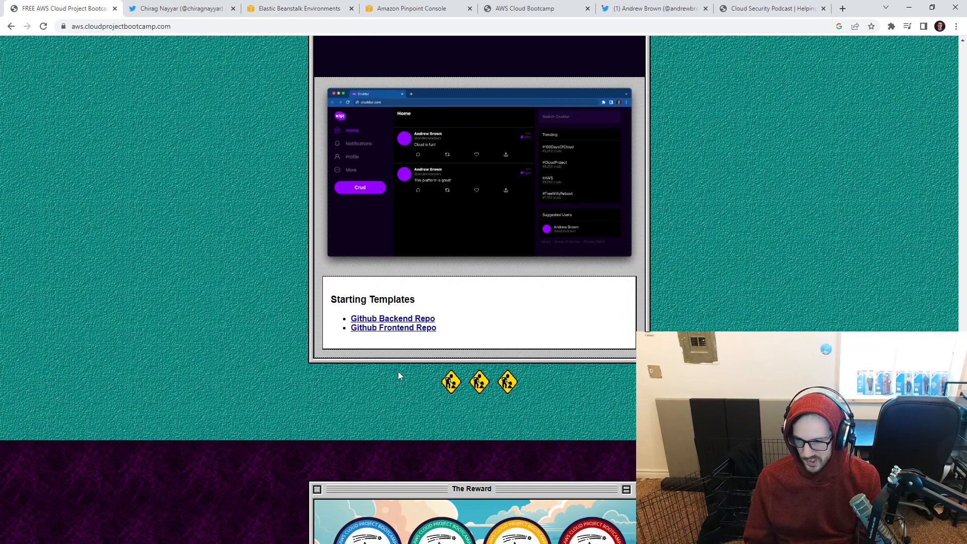
{"action": "scroll", "scroll_direction": "up", "scroll_amount": 3}
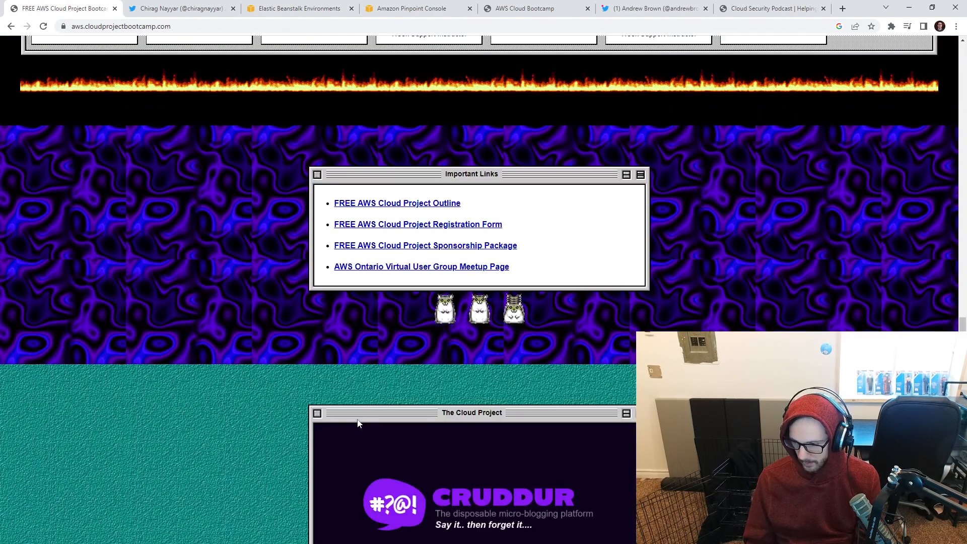
{"action": "scroll", "scroll_direction": "up", "scroll_amount": 3}
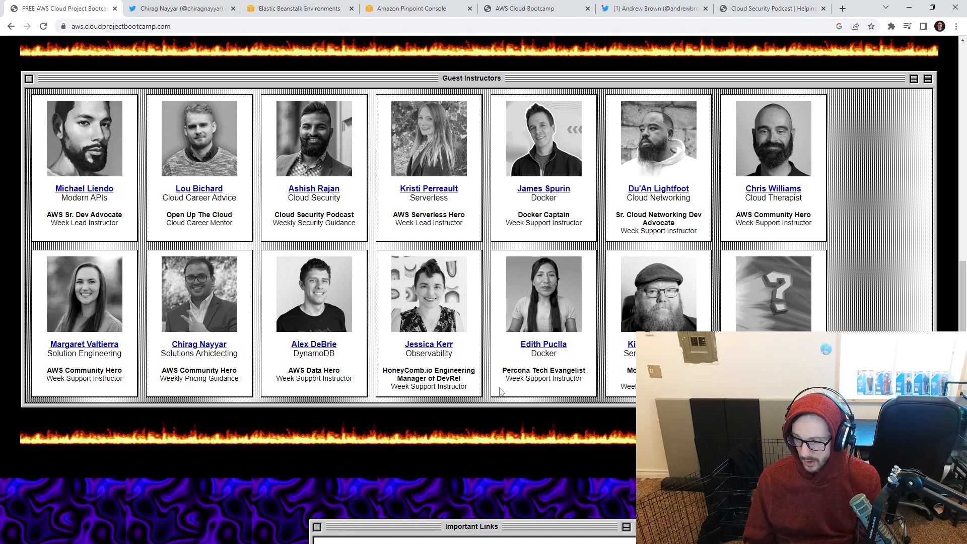
{"action": "mouse_move", "coordinate": [724, 274]}
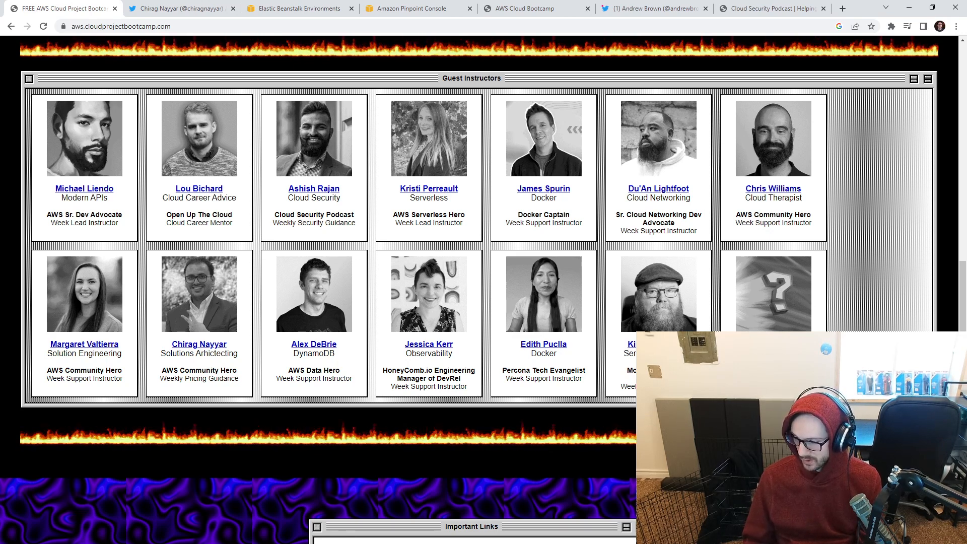
- Locate Important Links and launch the FREE AWS Cloud Project Outline document
{"action": "scroll", "scroll_direction": "down", "scroll_amount": 3}
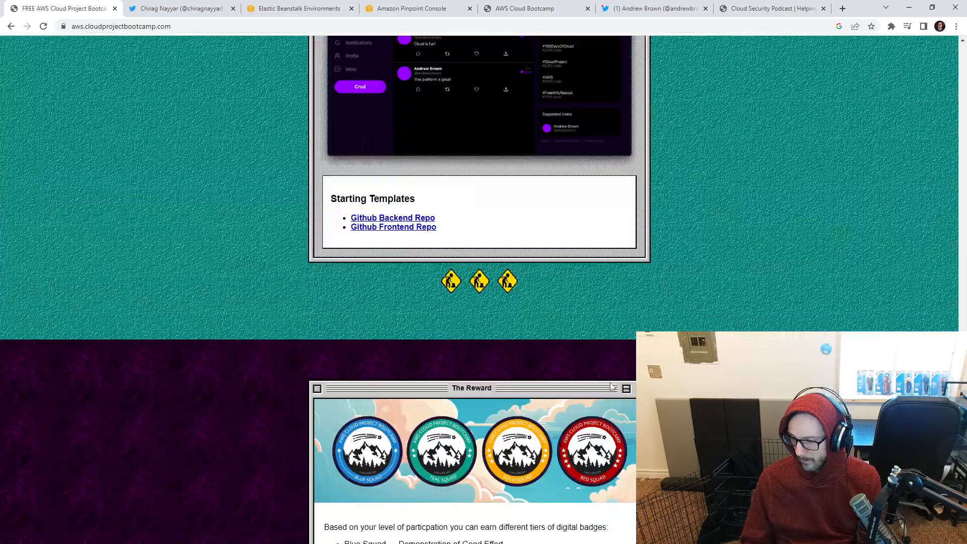
{"action": "scroll", "scroll_direction": "down", "scroll_amount": 3}
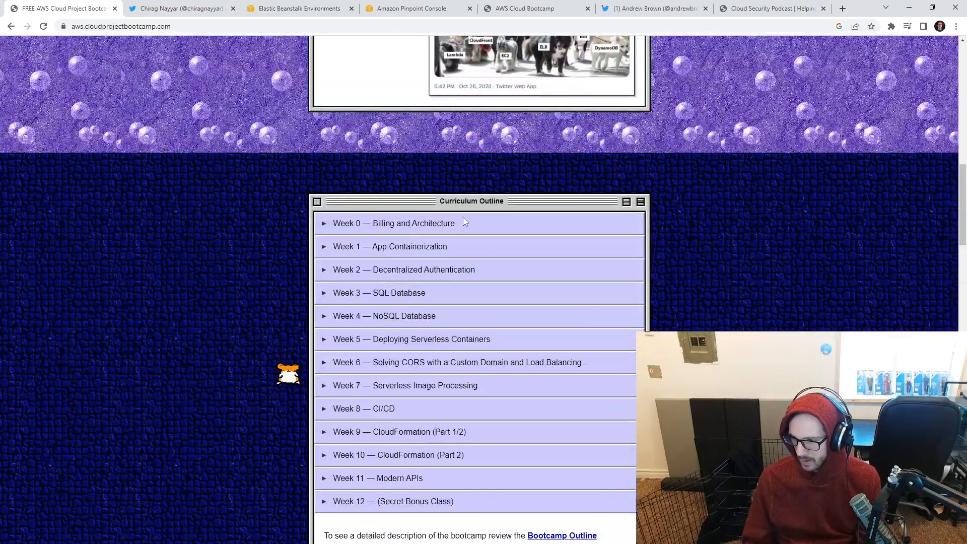
{"action": "scroll", "scroll_direction": "up", "scroll_amount": 3}
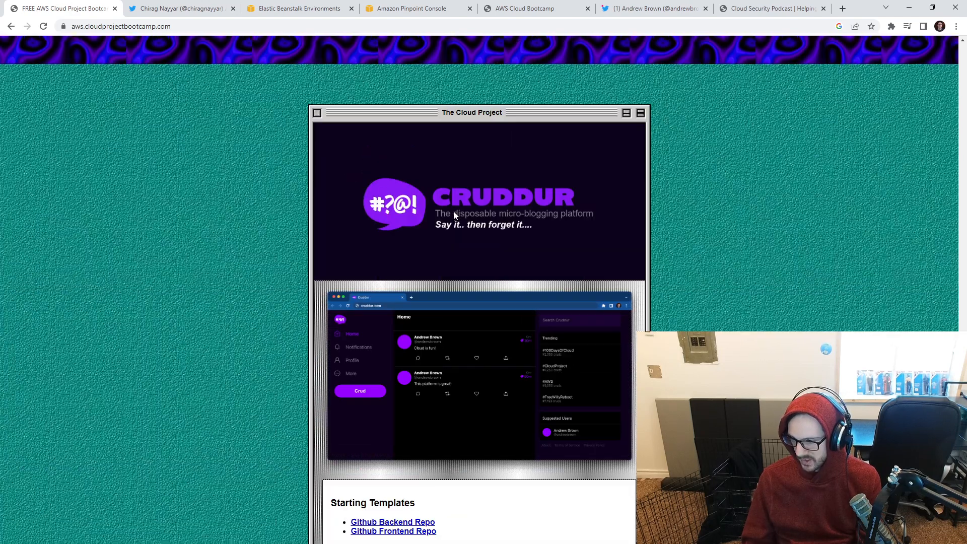
{"action": "scroll", "scroll_direction": "up", "scroll_amount": 3}
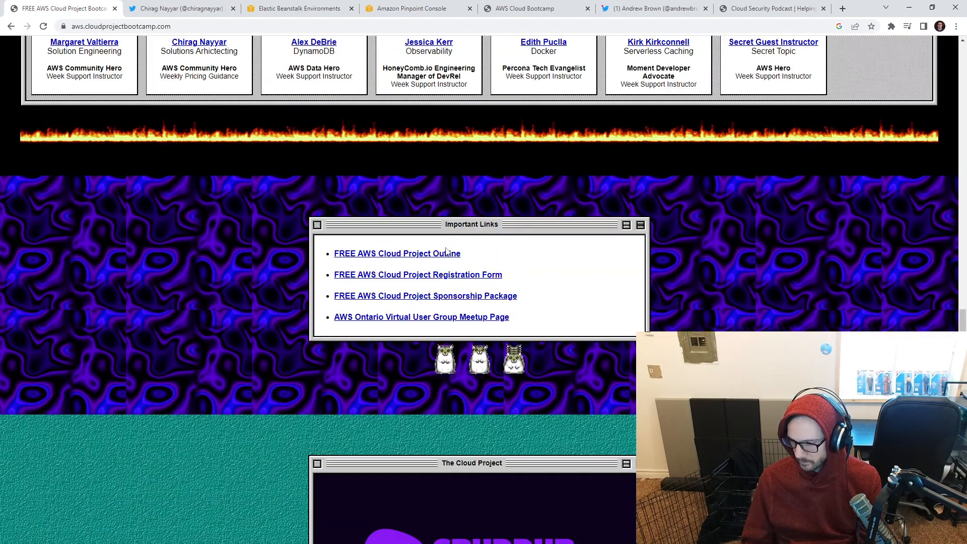
{"action": "left_click", "coordinate": [397, 254]}
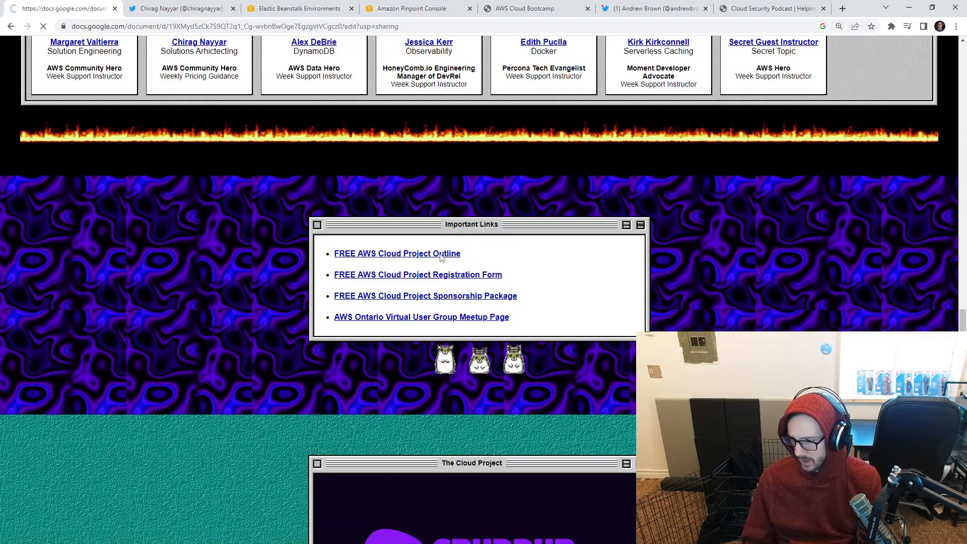
- View the loaded FREE AWS Cloud Project Bootcamp Outline's table of contents in Google Docs
{"action": "left_click", "coordinate": [397, 253]}
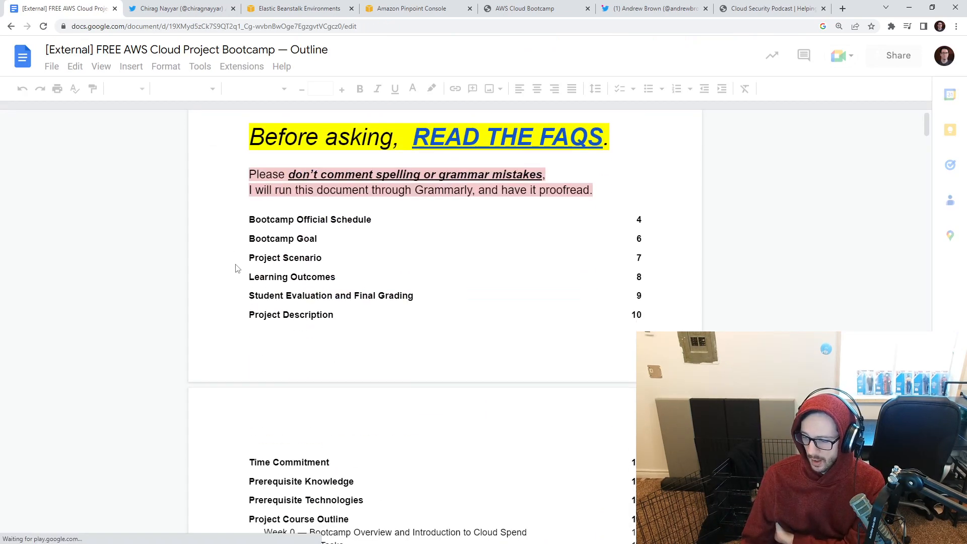
{"action": "scroll", "scroll_direction": "down", "scroll_amount": 3}
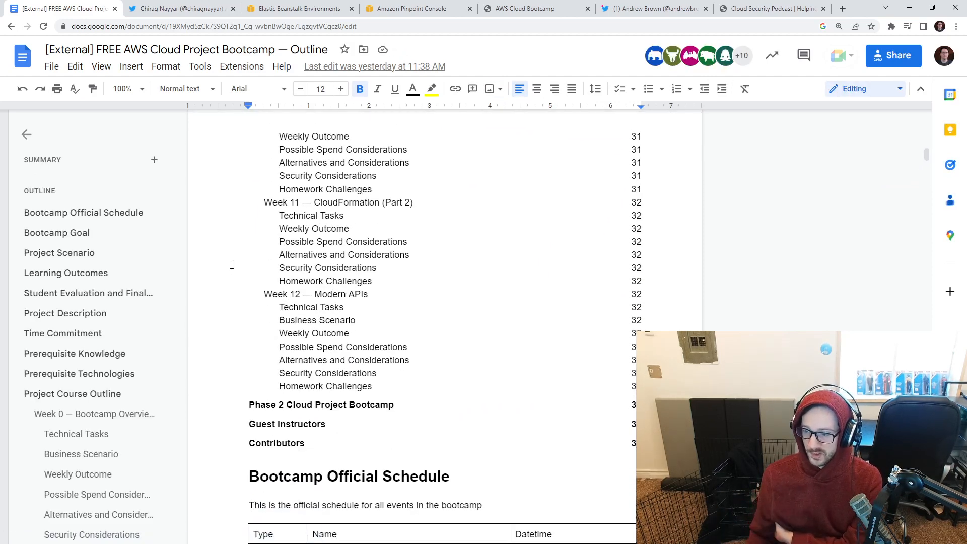
{"action": "mouse_move", "coordinate": [232, 268]}
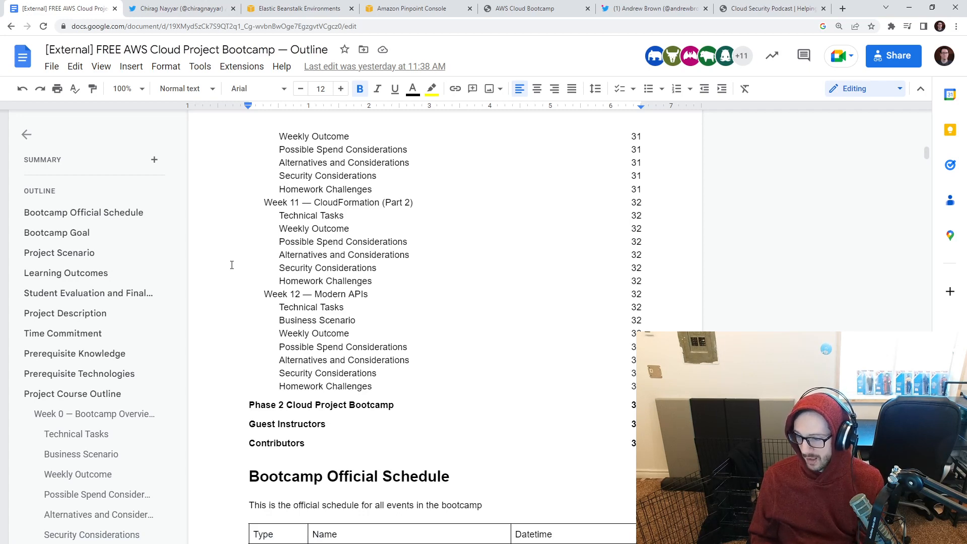
{"action": "mouse_move", "coordinate": [422, 130]}
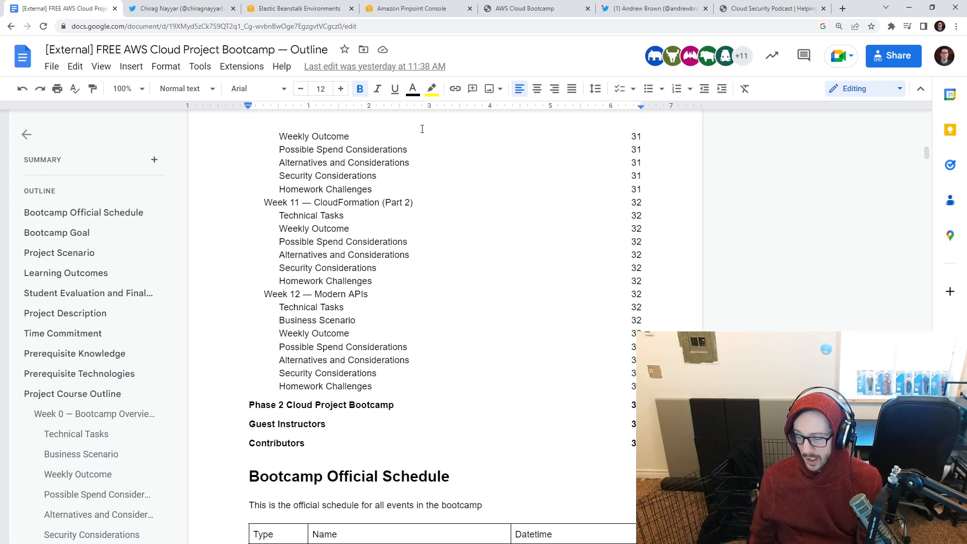